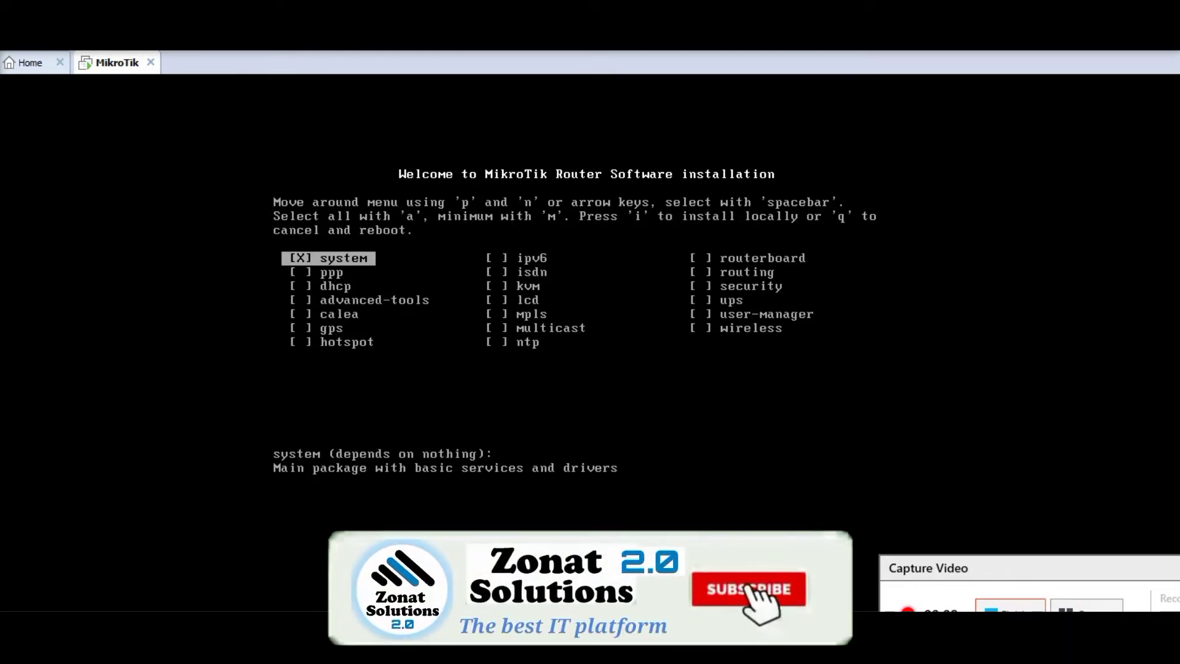
Select all RouterOS packages and install them, discarding the old configuration and erasing the disk
left_click(748, 590)
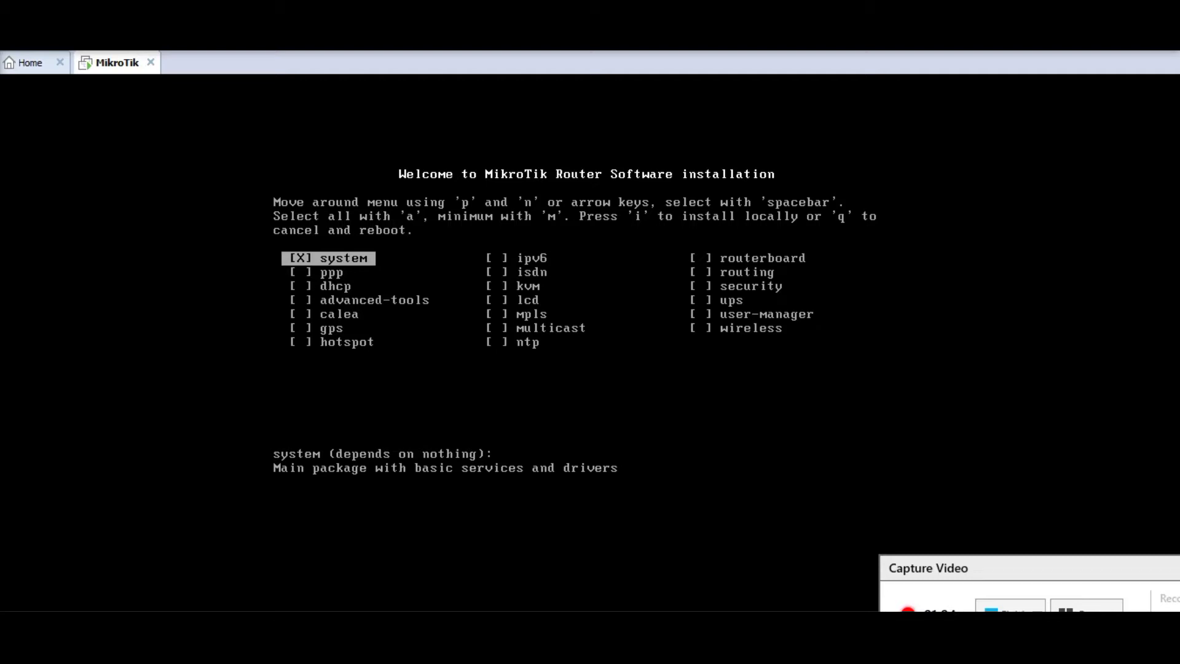
key("a")
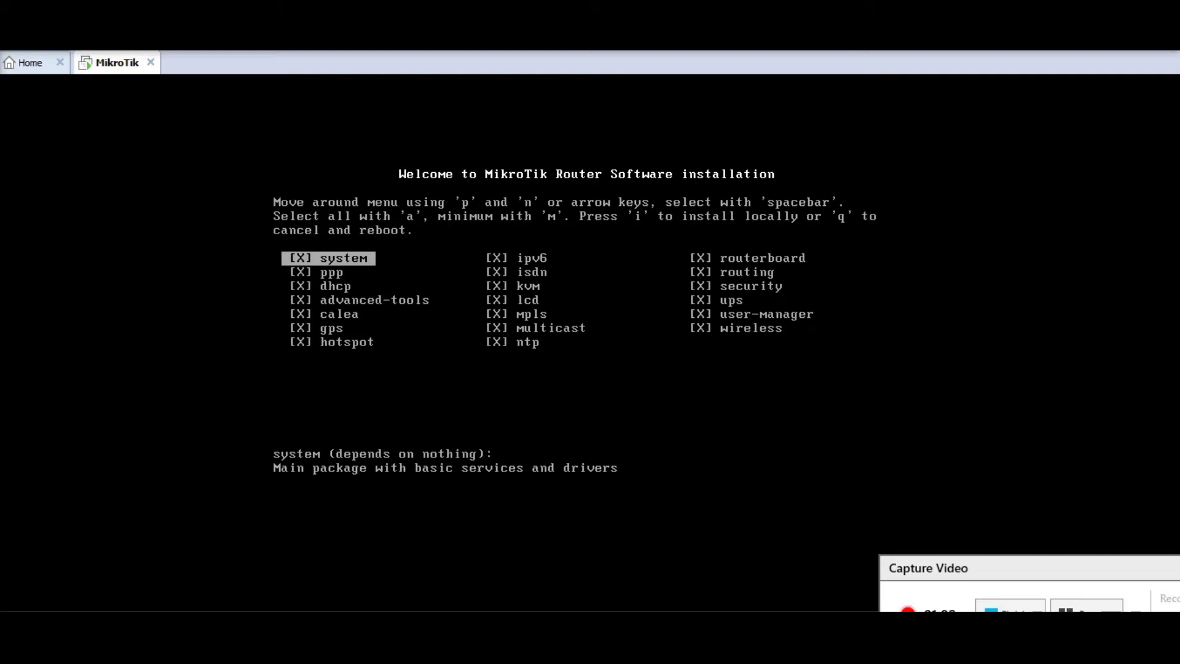
key("i")
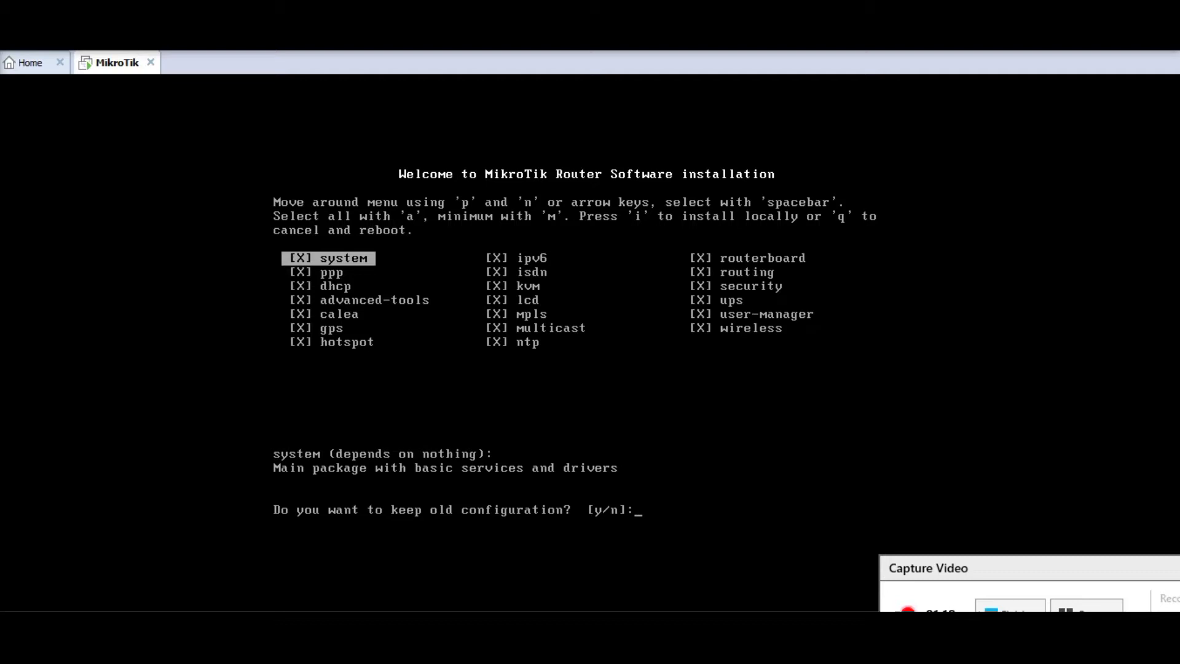
type("n")
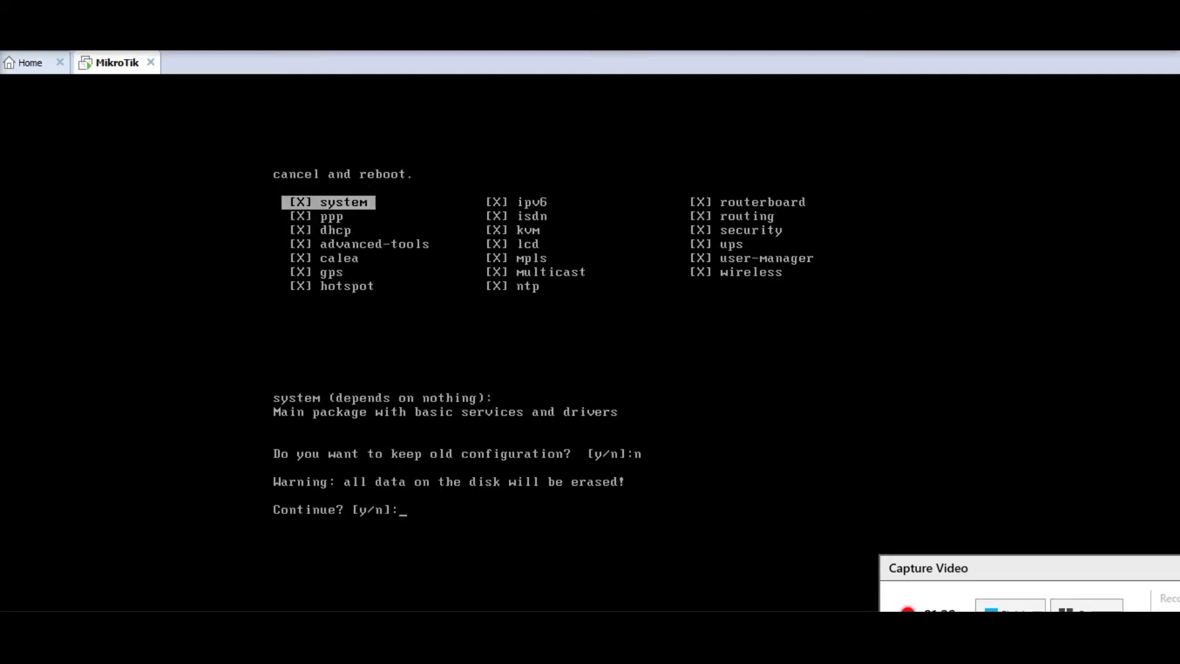
type("y")
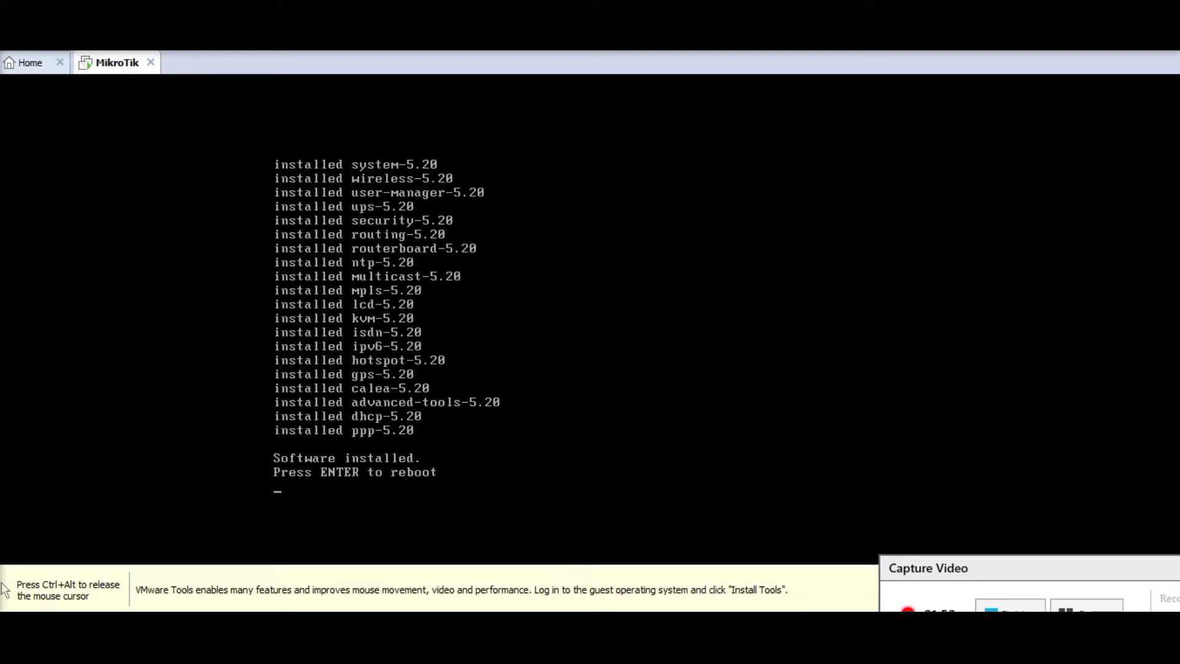
Reboot the router and log in as admin with an empty password
key("enter")
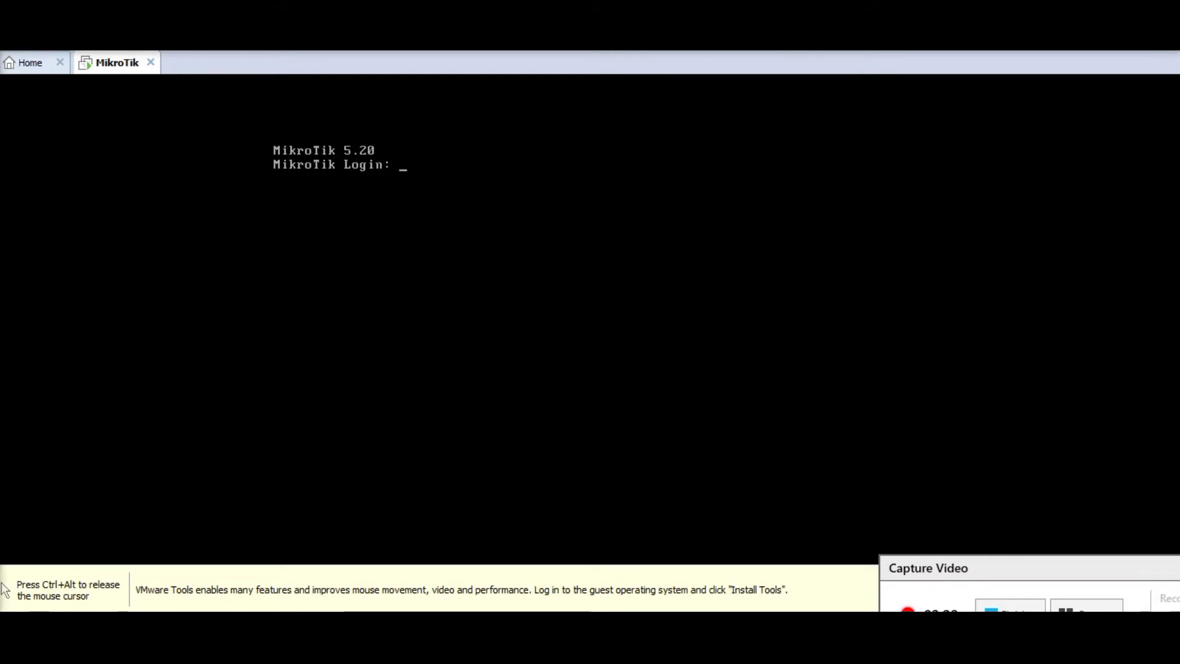
type("admin")
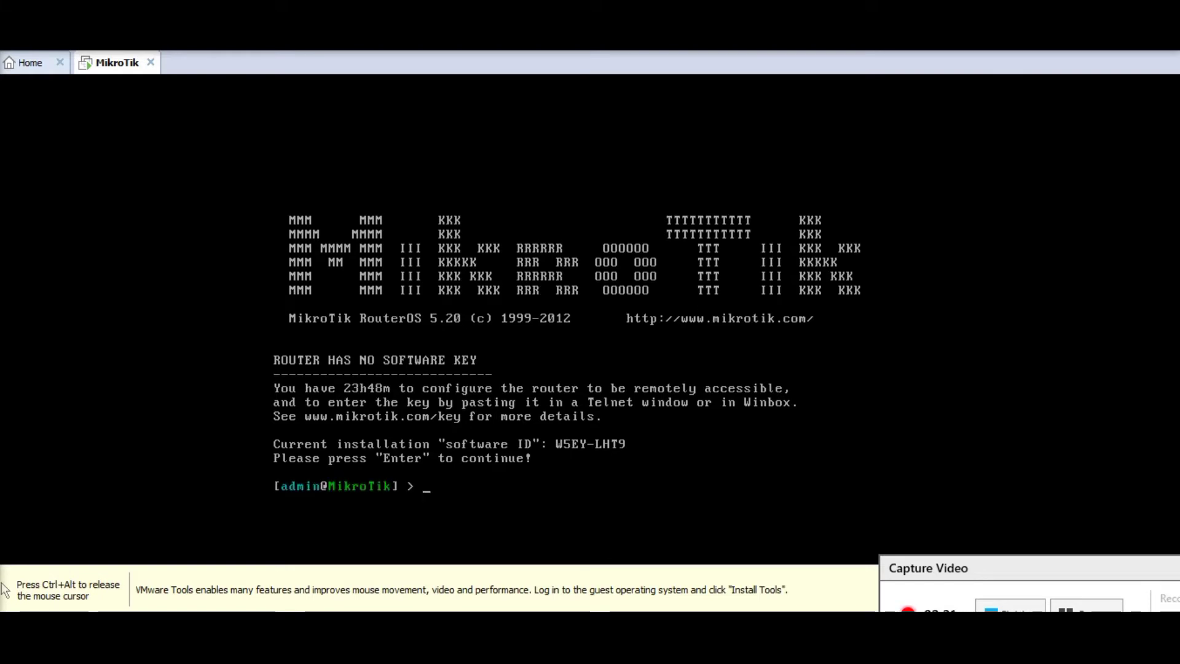
Enter the ip address menu, print the empty address list, and begin an add command
type("ip")
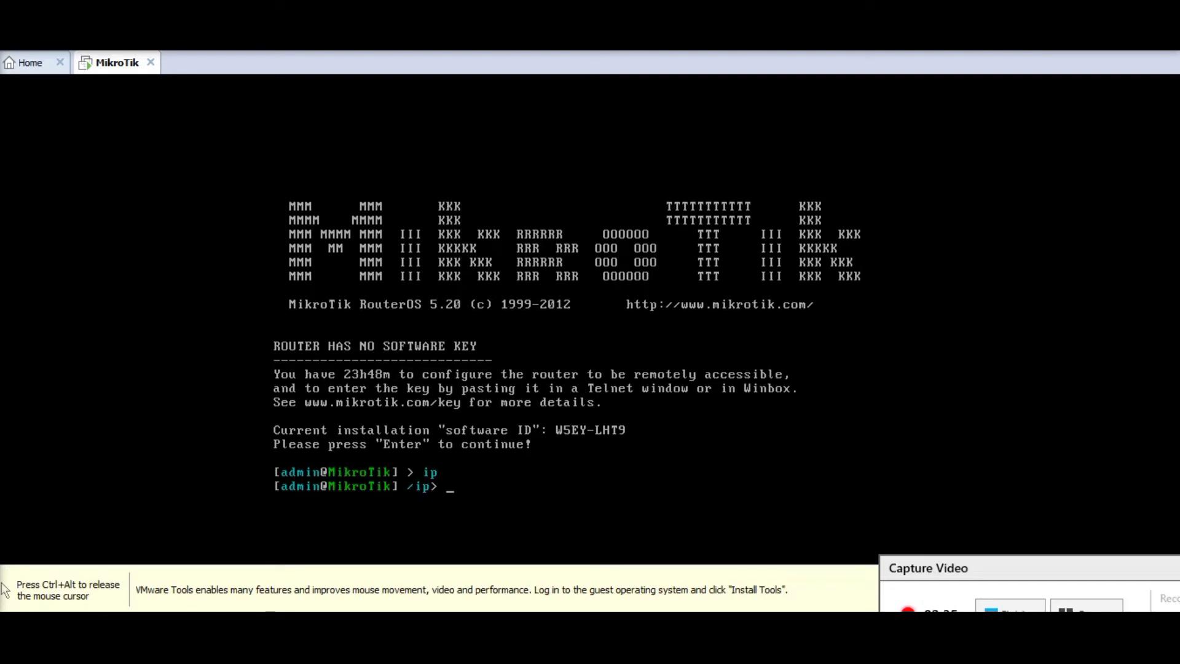
type("prin")
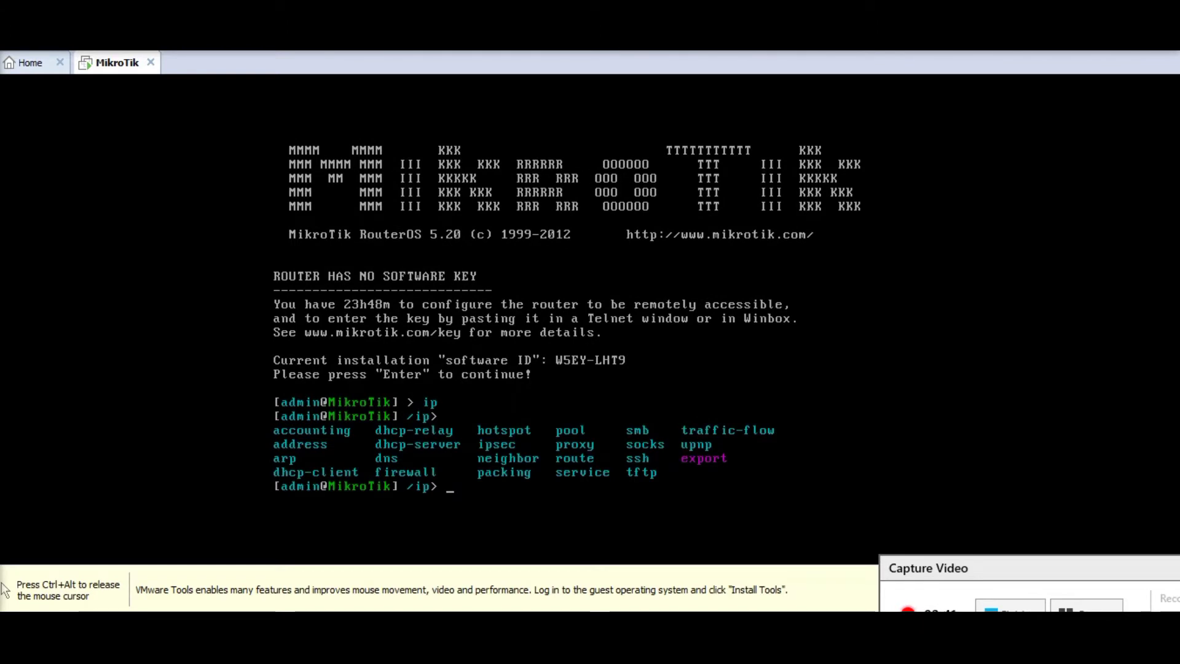
type("address")
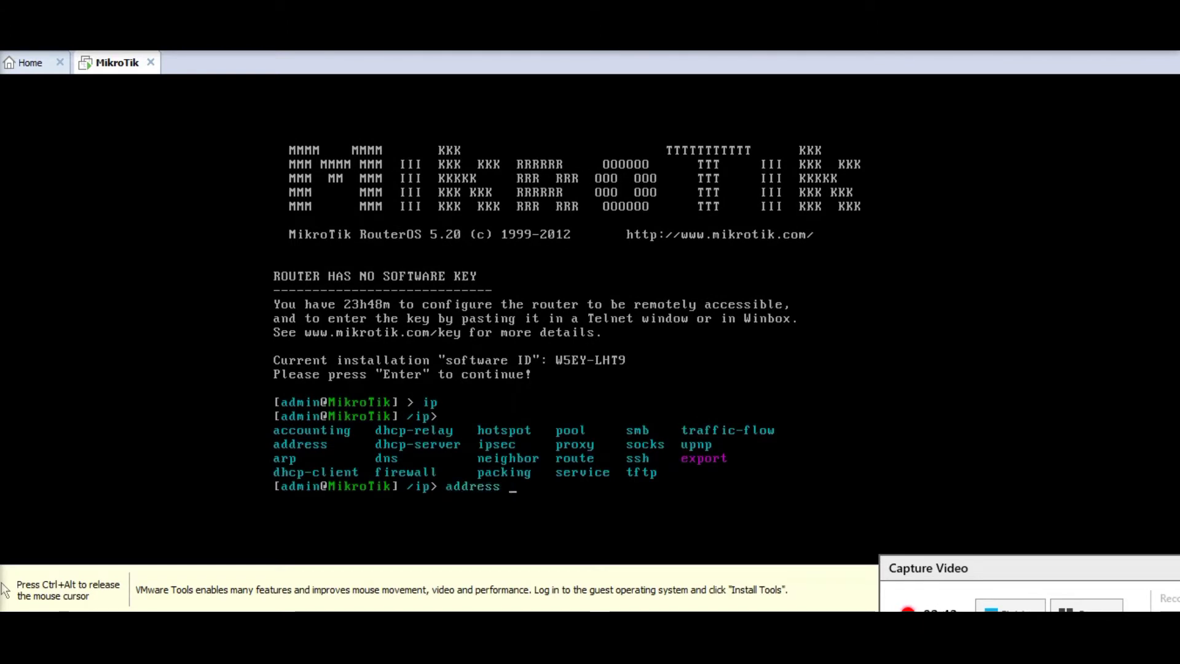
type("print")
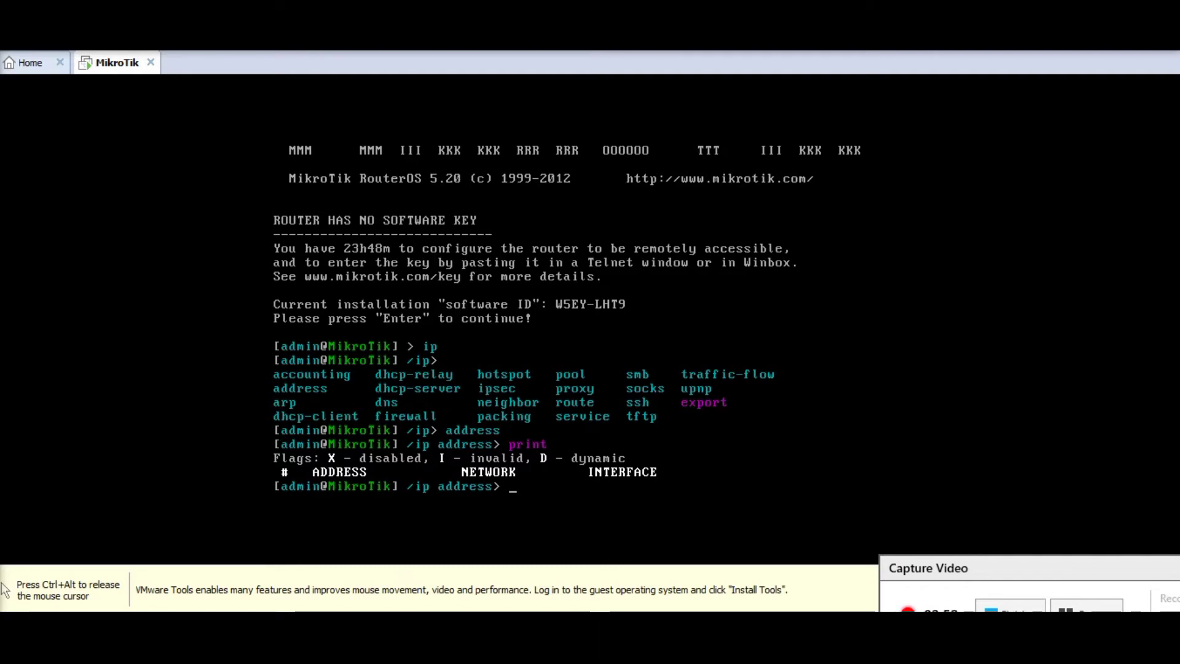
type("add")
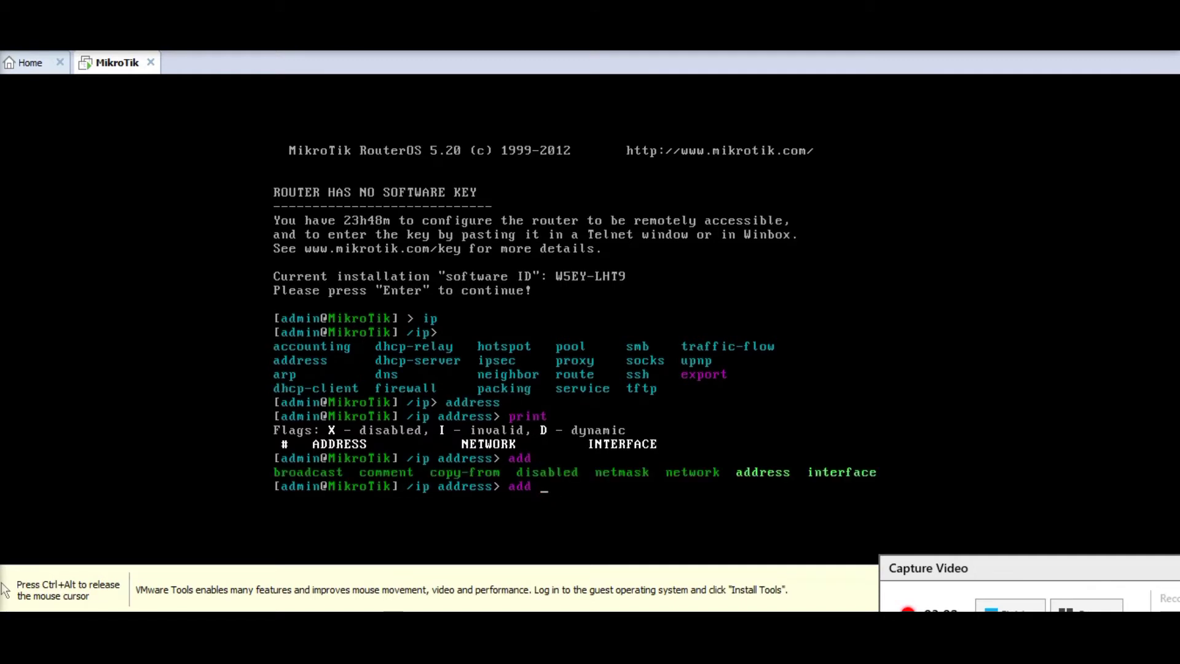
Start adding address 192.168.11.2/24 on interface ether1
type("address=")
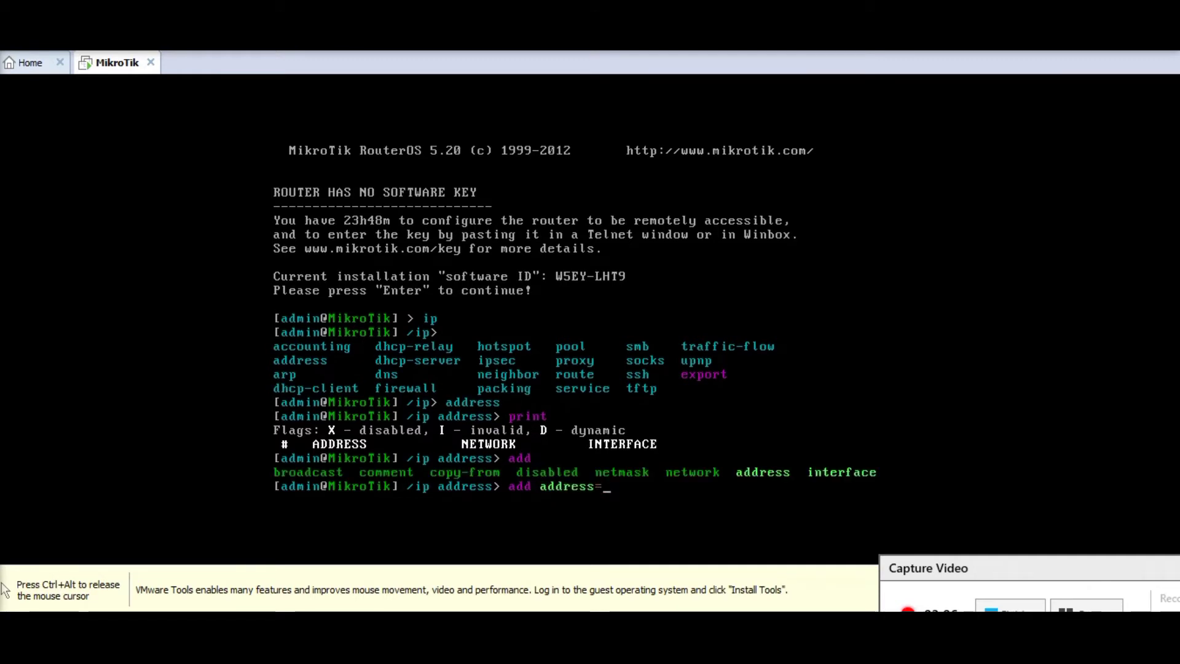
type("192.1")
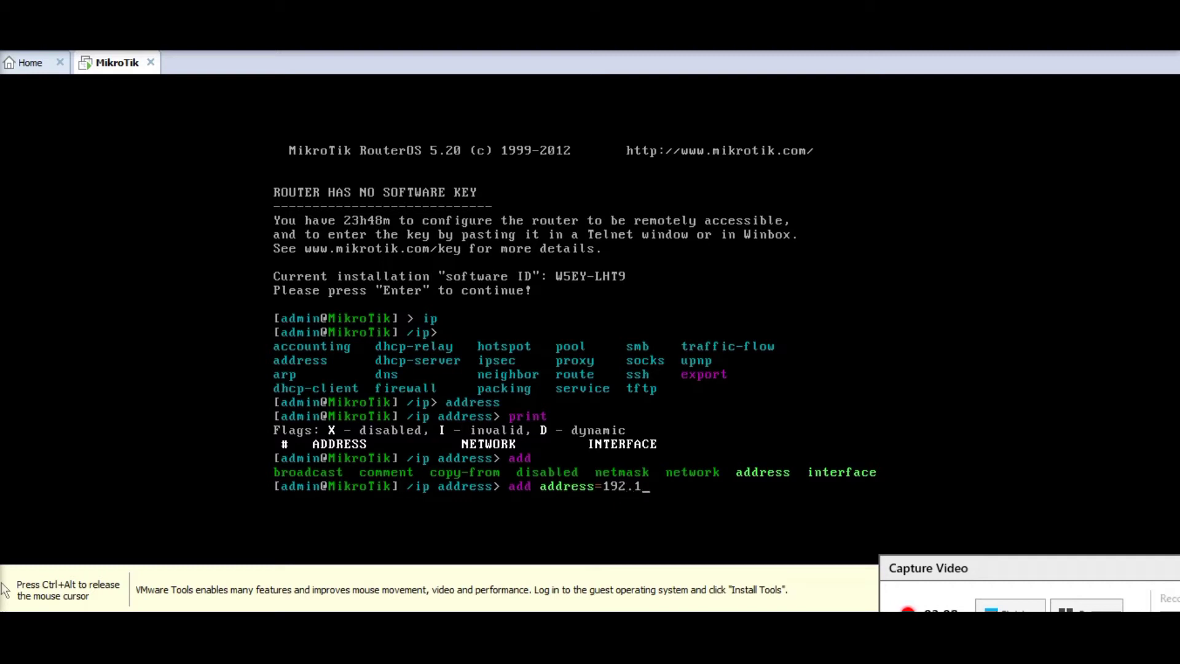
type("68.")
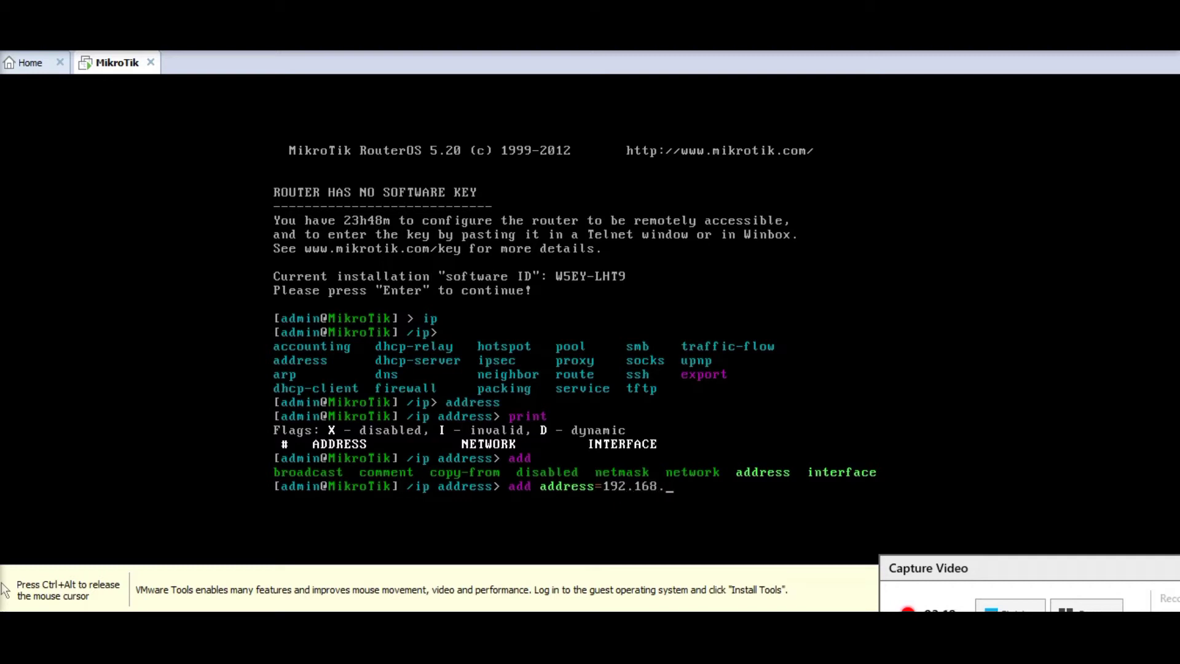
type("1")
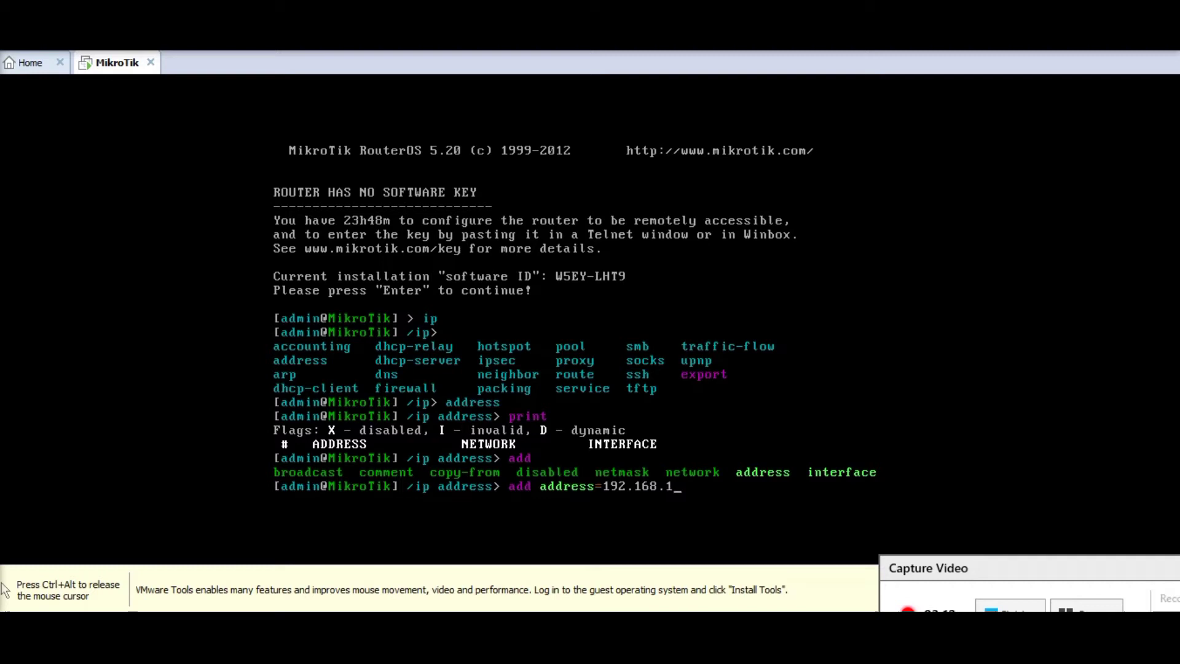
type("1.")
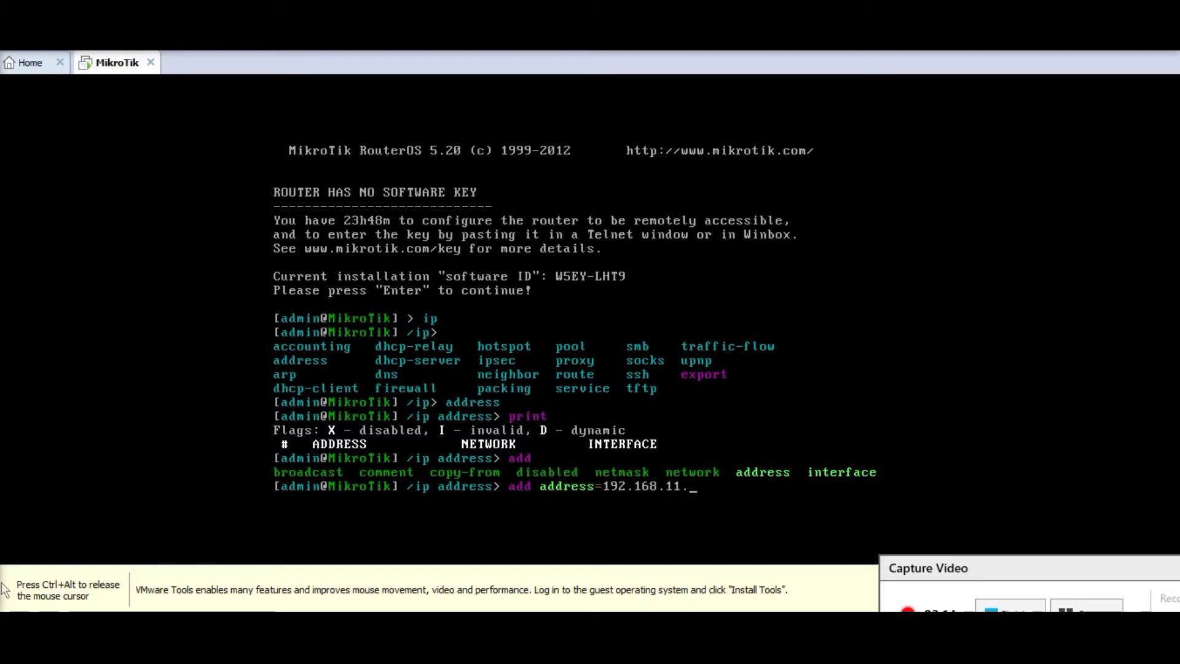
type("2/24")
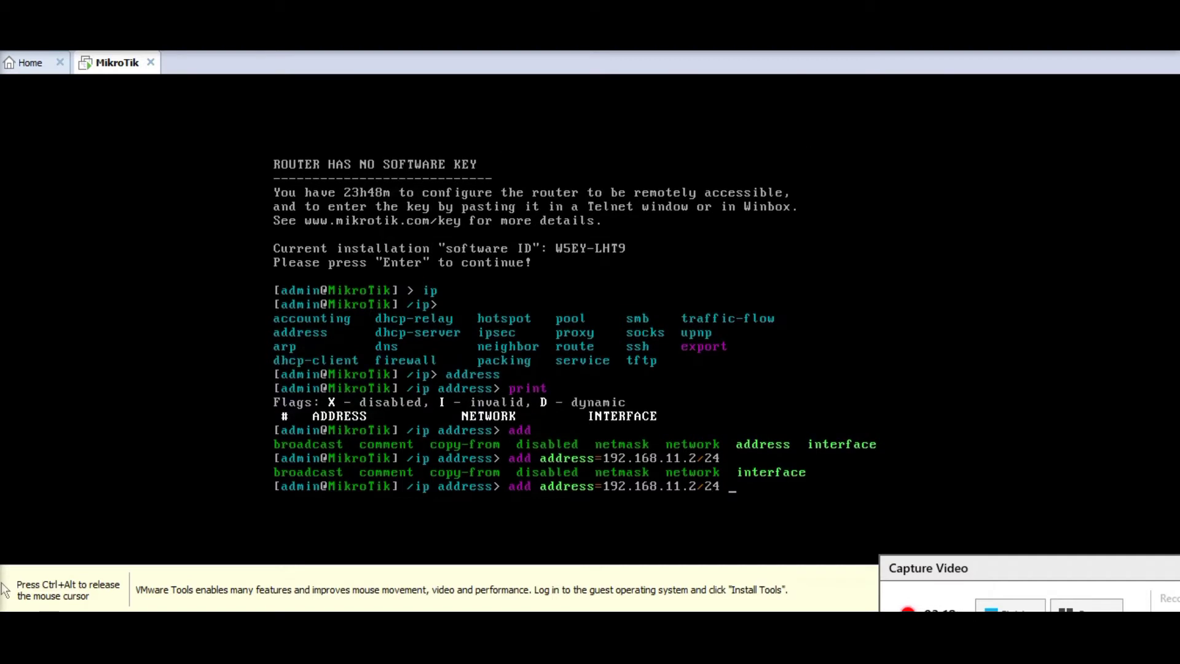
type("interface=ether1")
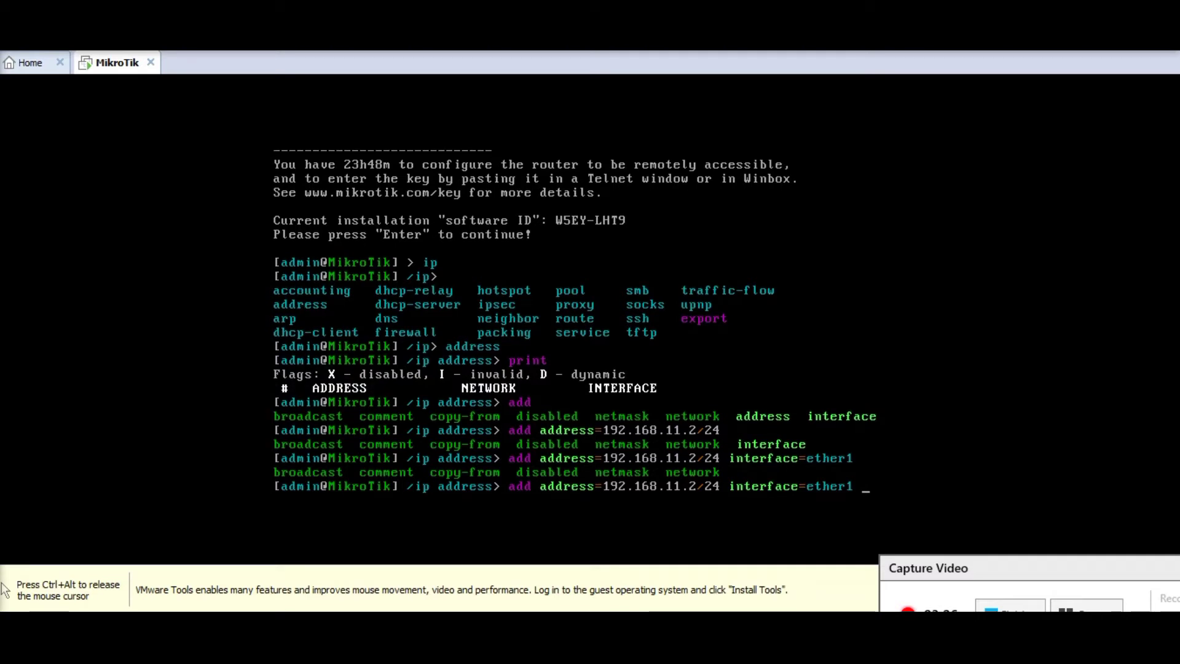
Set netmask 255.255.255.0 and network 192.168.11.0 to complete the add command
type("netmask=")
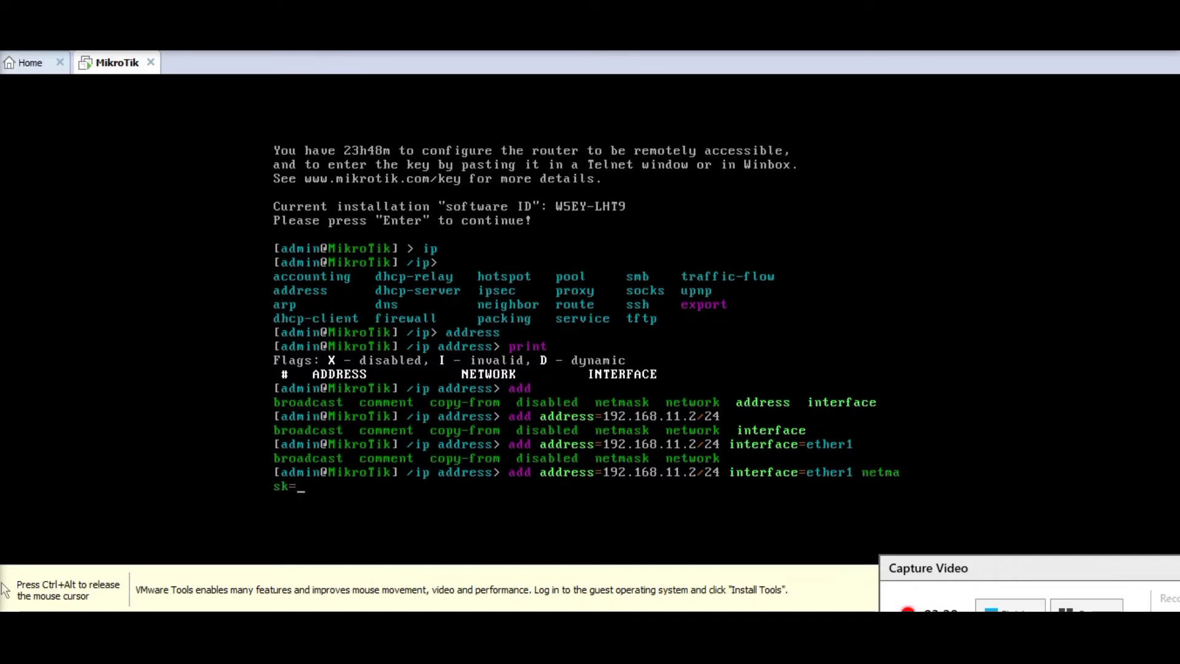
type("25")
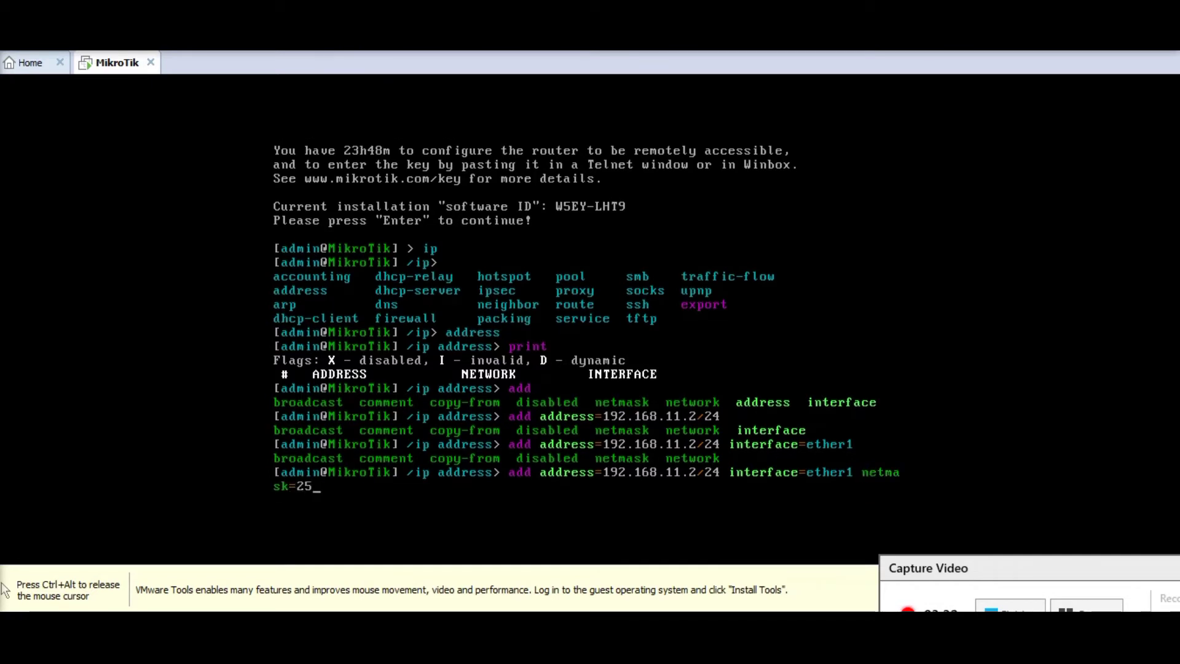
type("5.255.255.0")
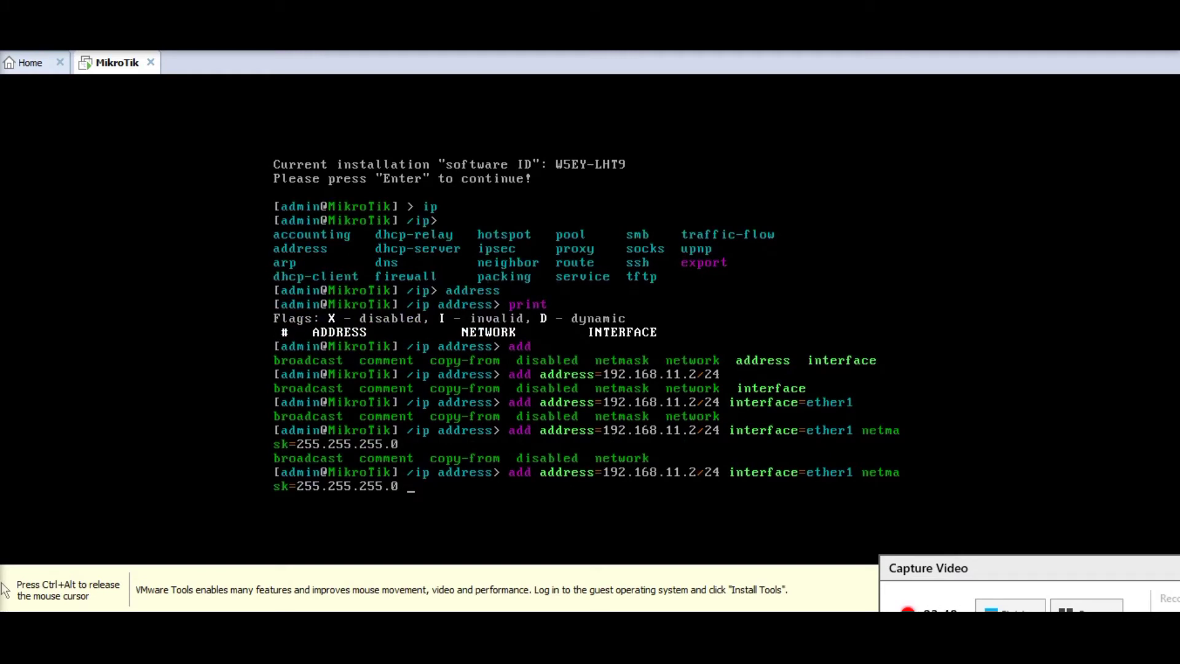
type("network=")
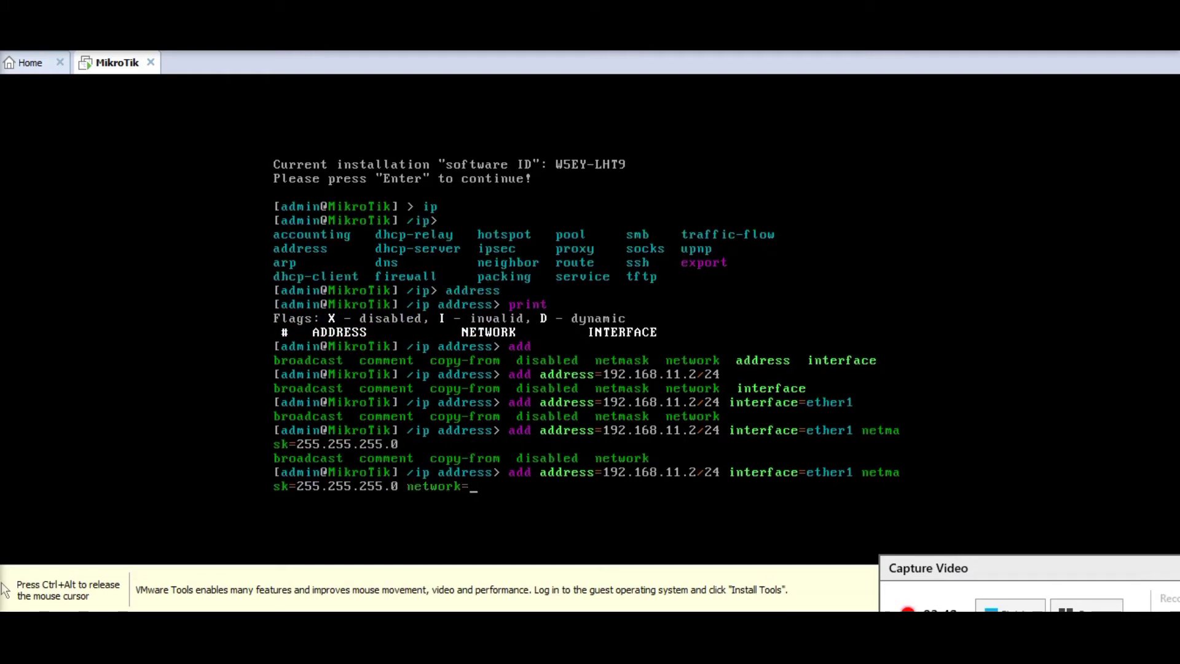
type("192.1")
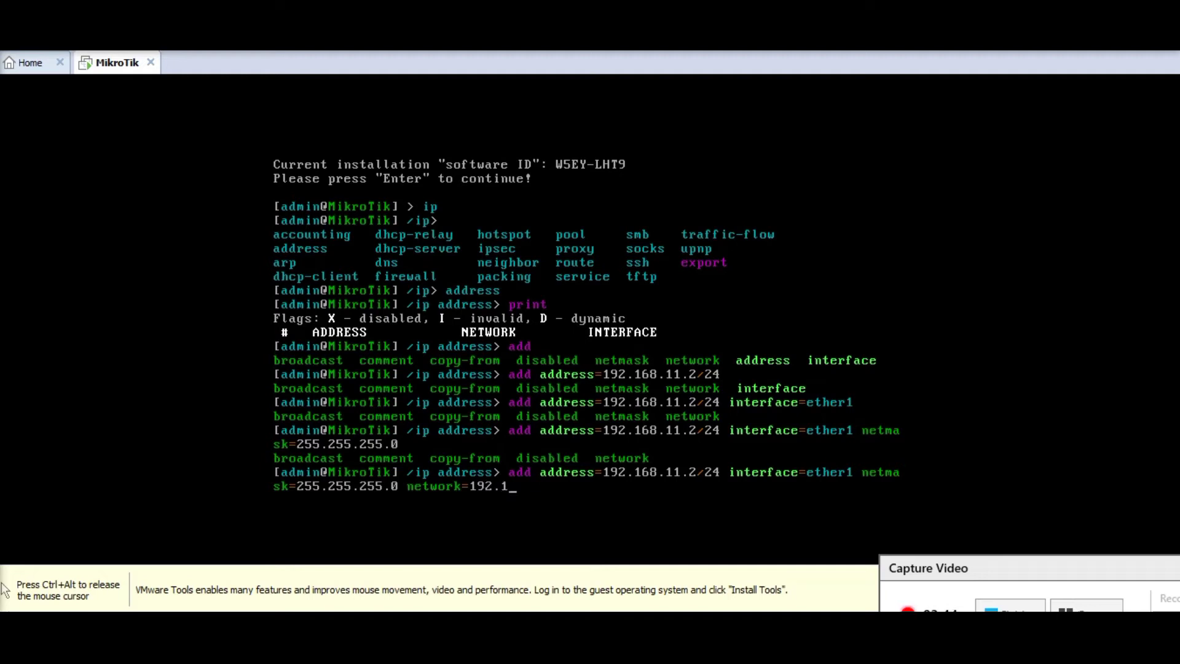
type("68.")
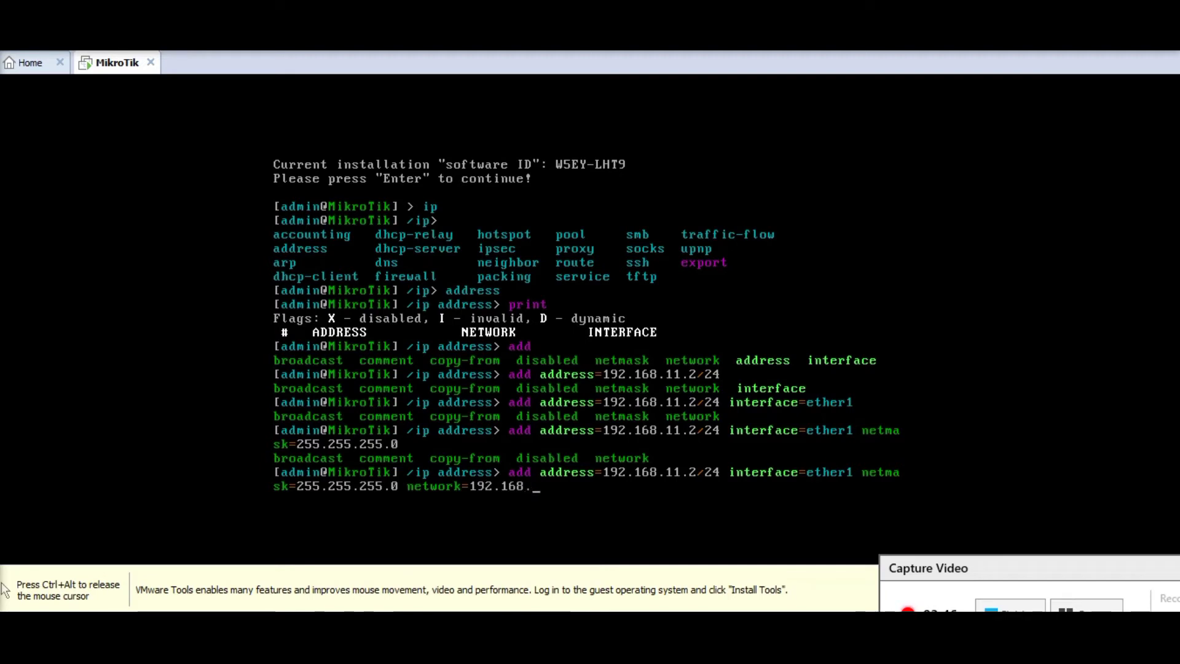
type("11.")
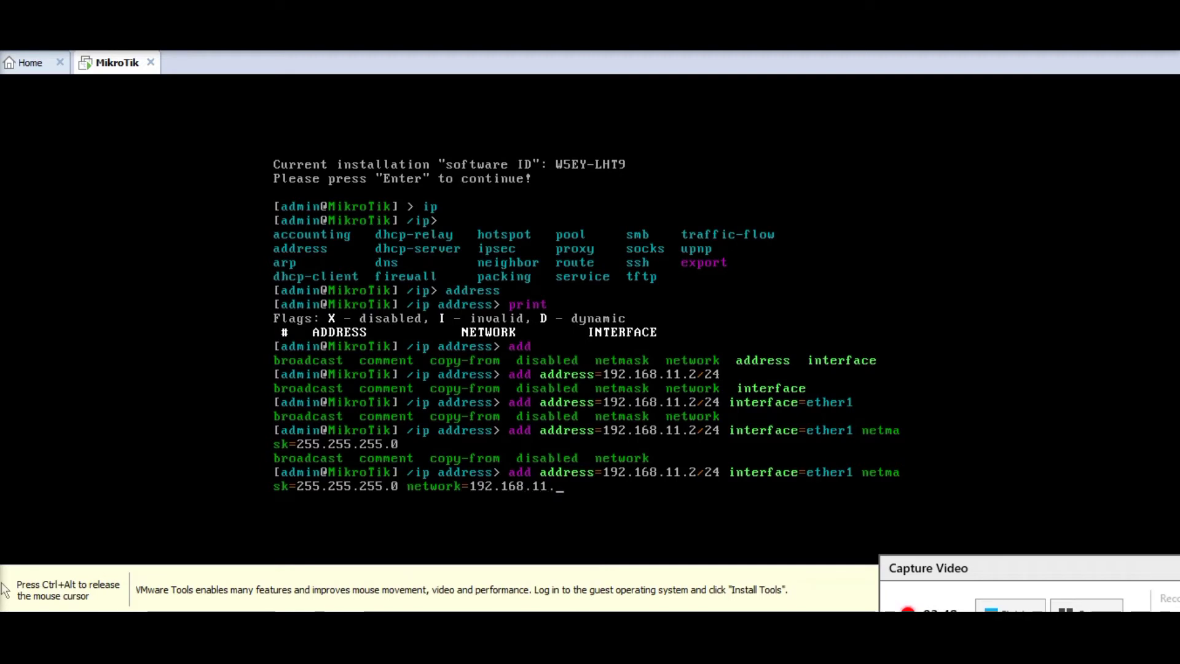
type("0")
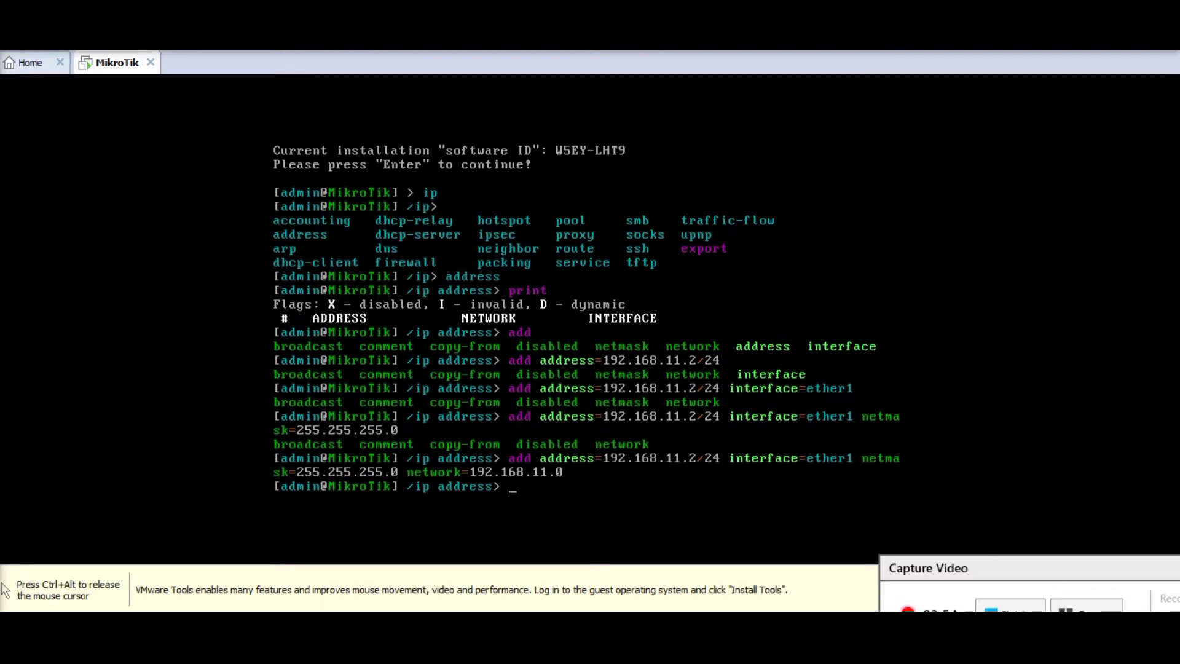
type("p")
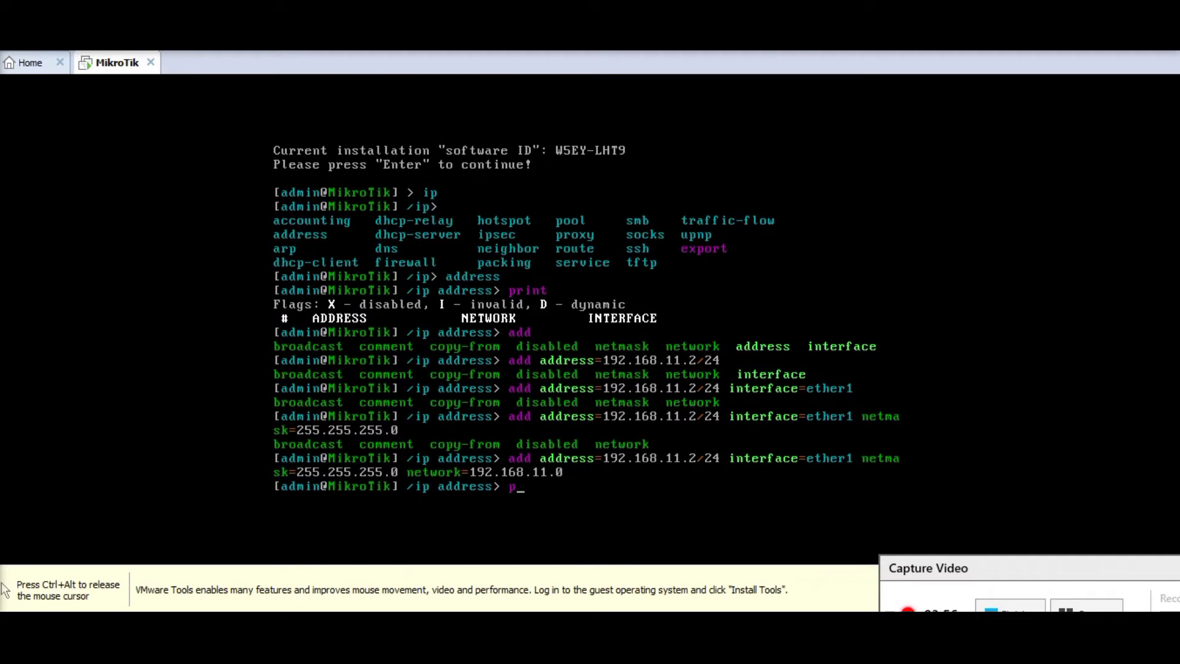
Return to the root prompt and ping 192.168.11.2, getting replies with 0% loss
key("Backspace")
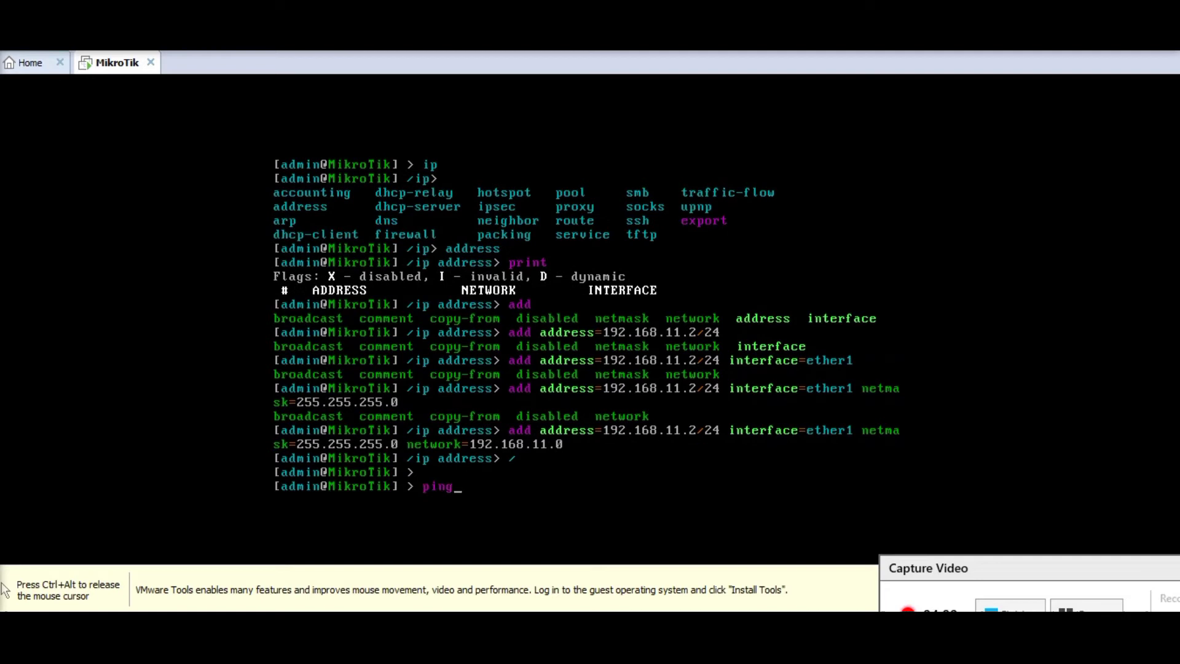
type("1")
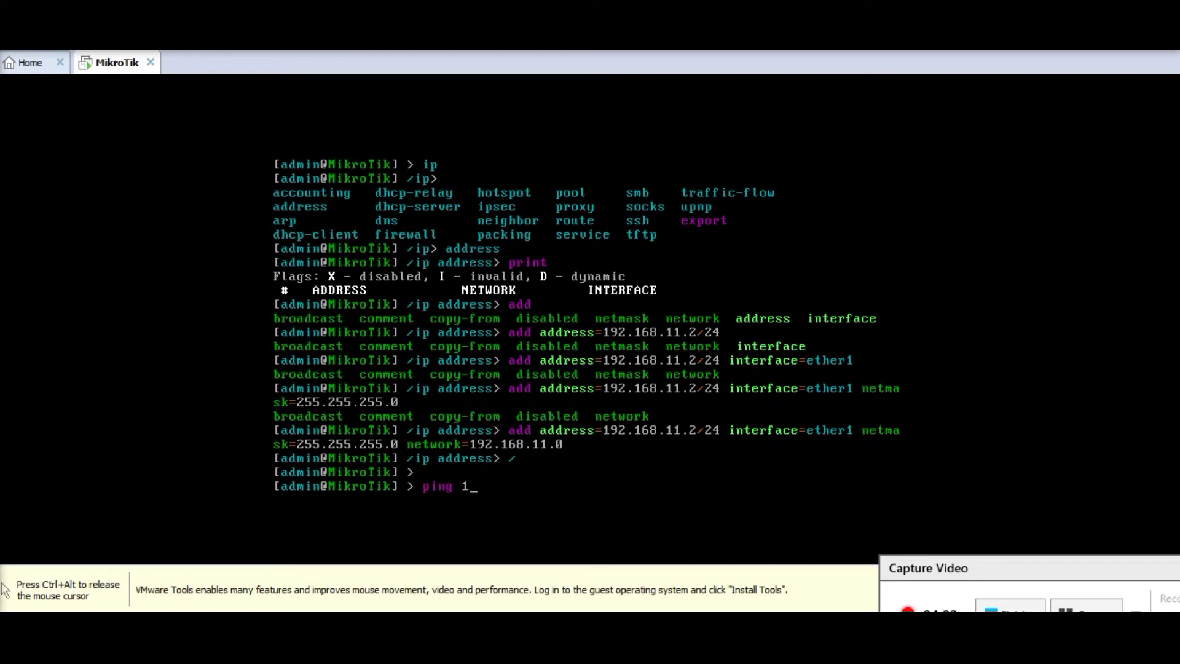
type("92.168")
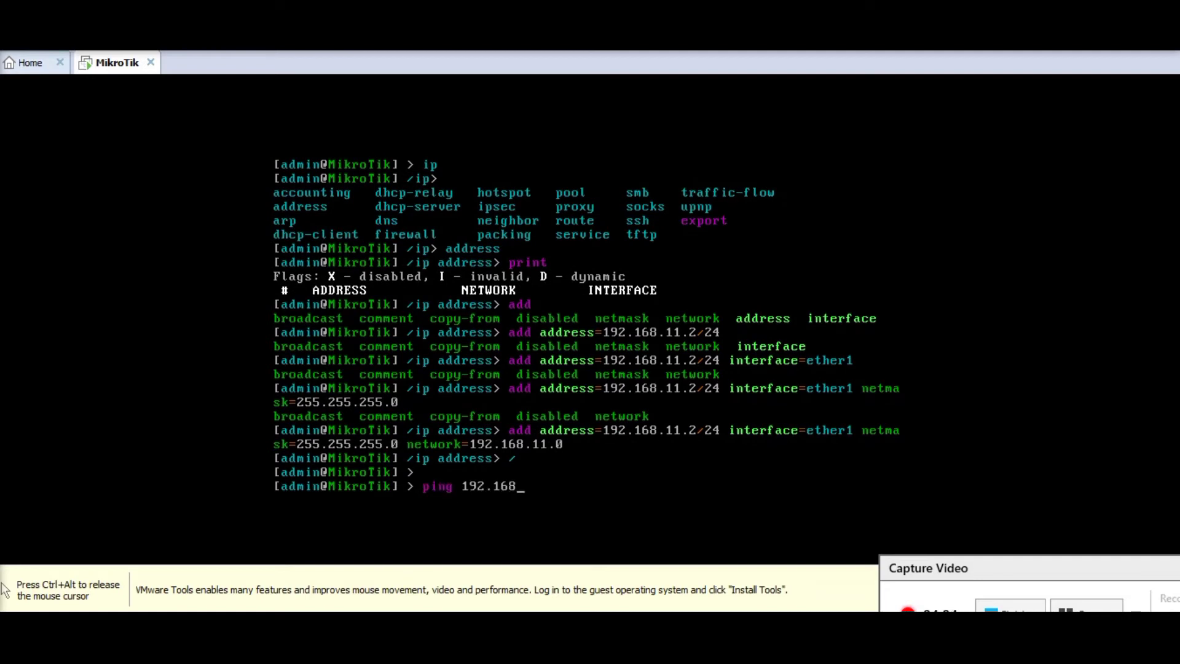
type("11.2")
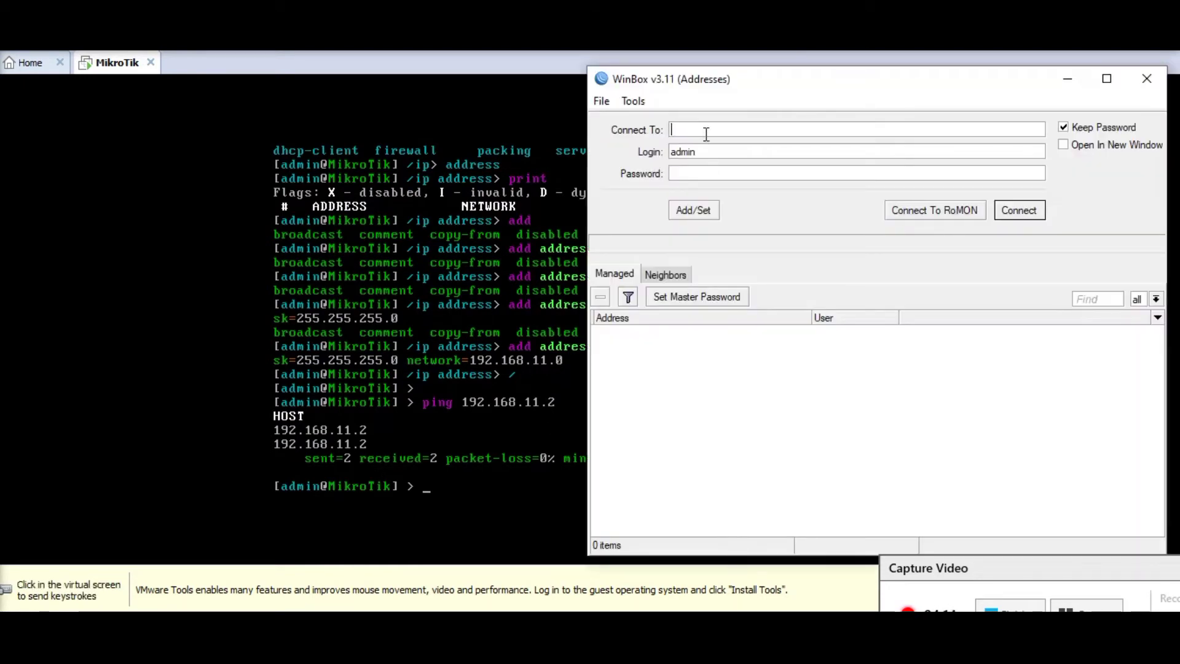
Enter the router's 192.168 address in WinBox's Connect To field, then open Command Prompt
type("1")
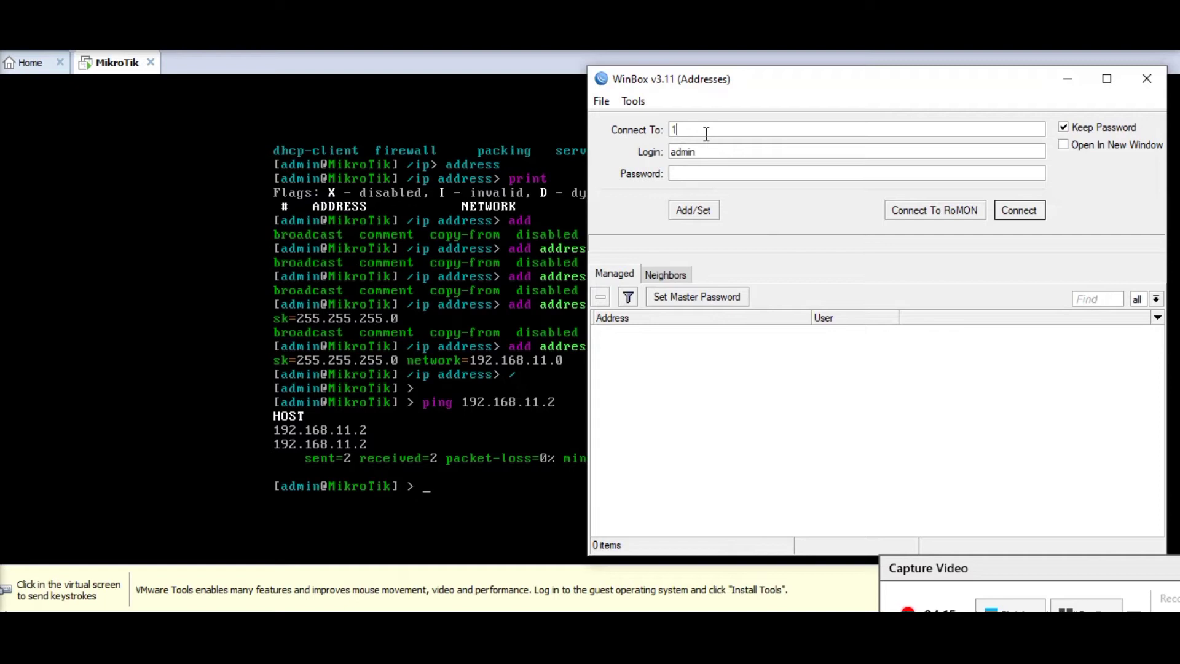
type("192.068")
type("p")
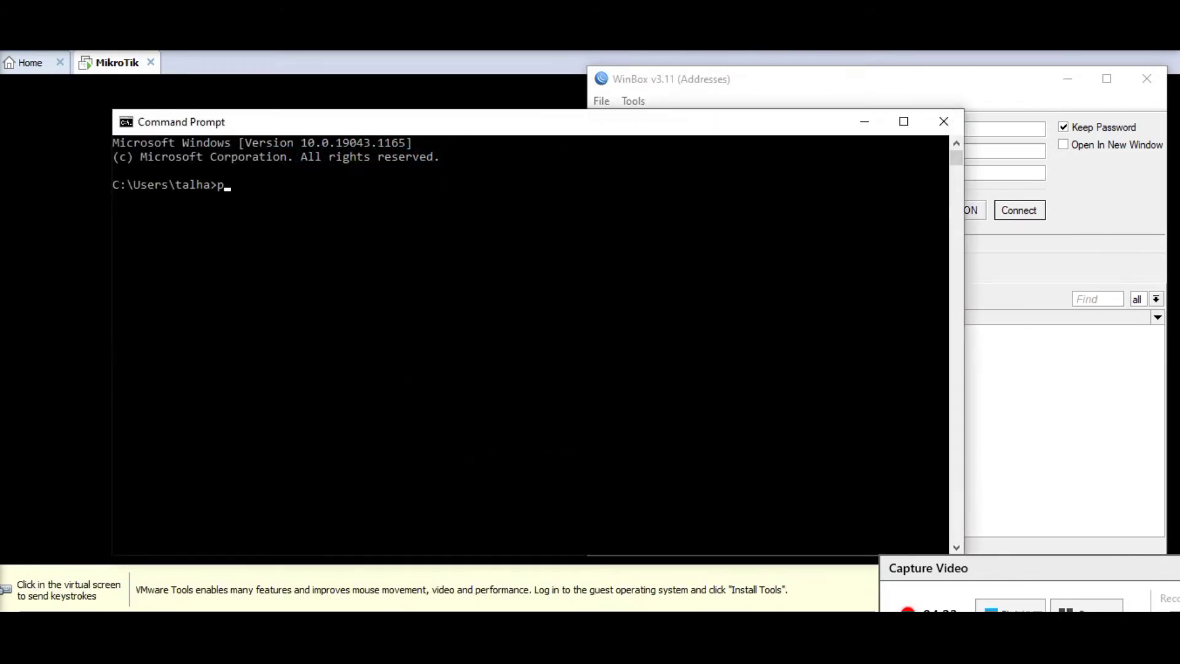
Ping 192.168.11.2 from the host Command Prompt, then return to the router console
type("ing")
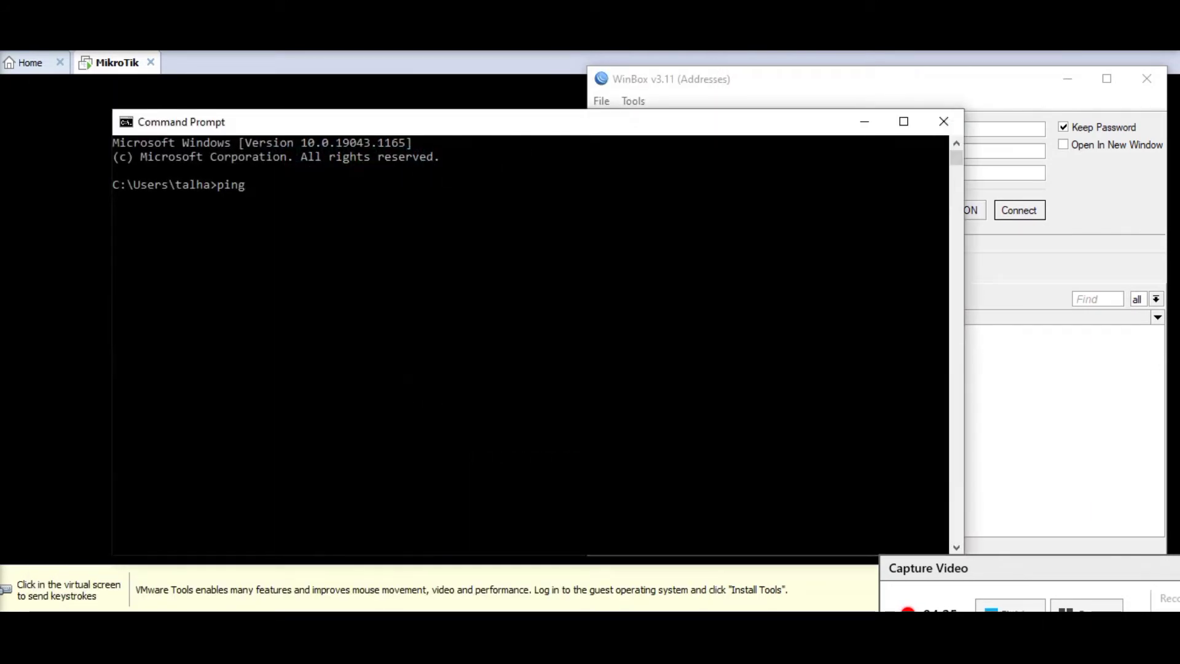
type("192")
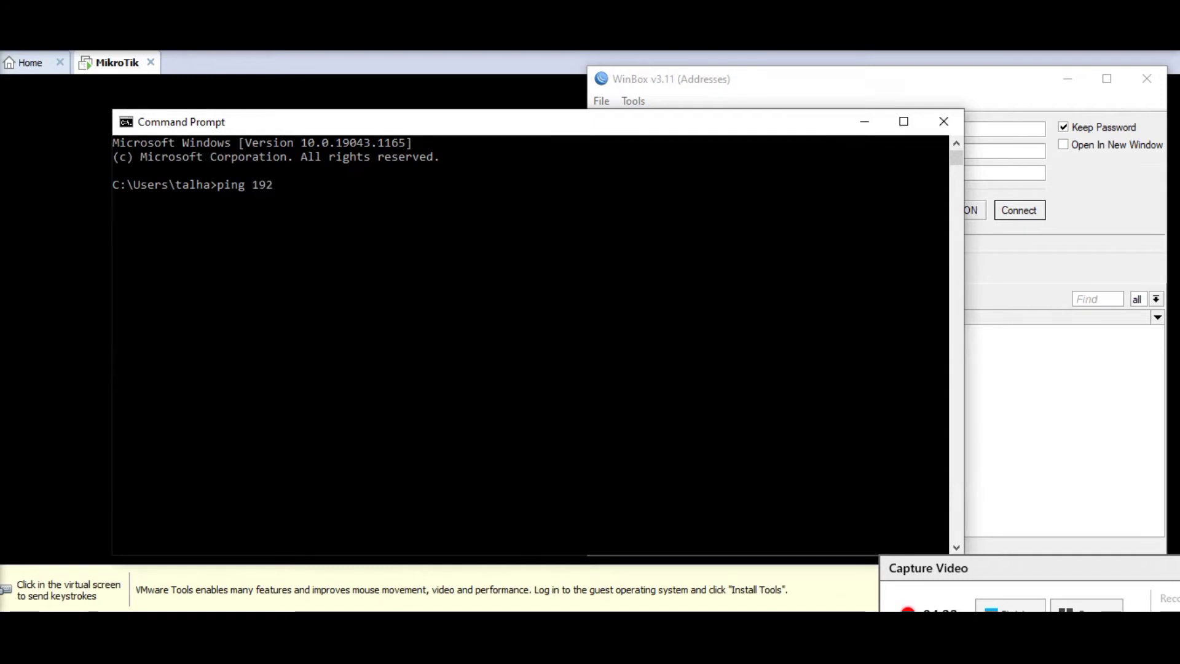
type(".168.11.2")
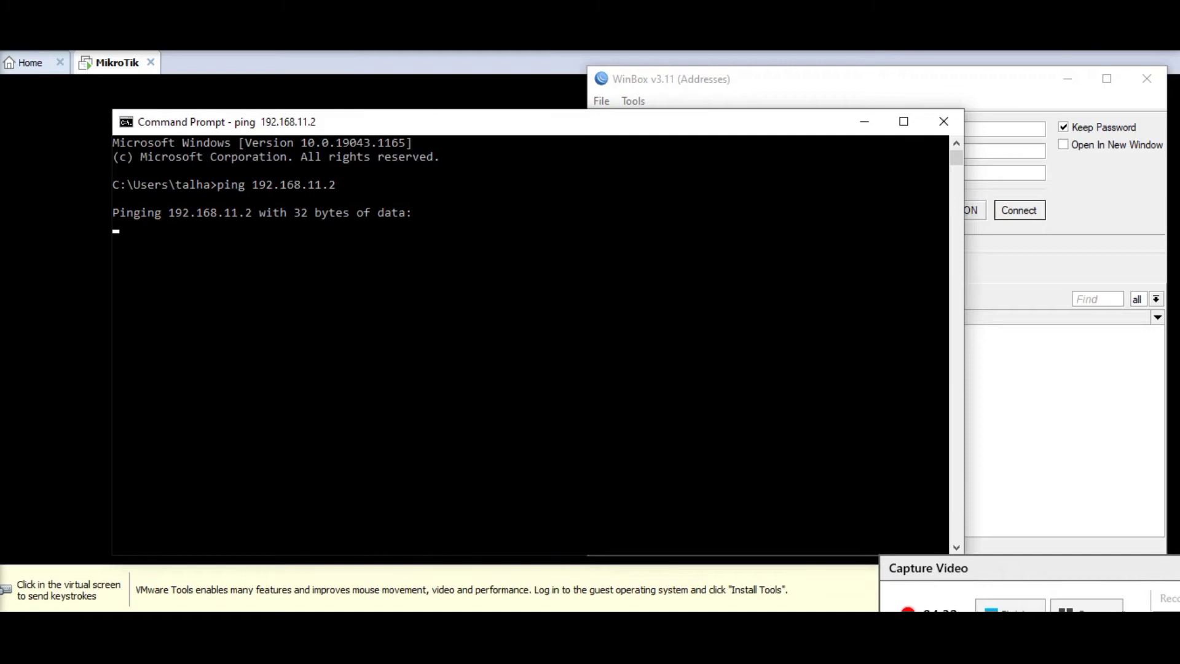
key("ctrl+c")
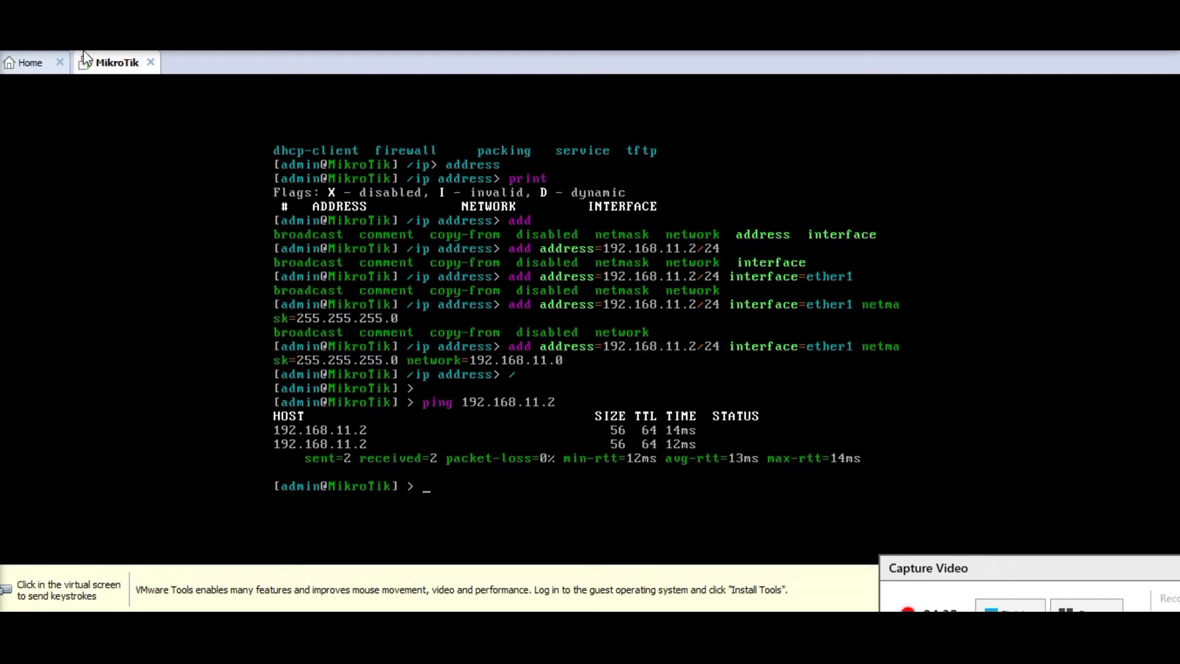
left_click(86, 63)
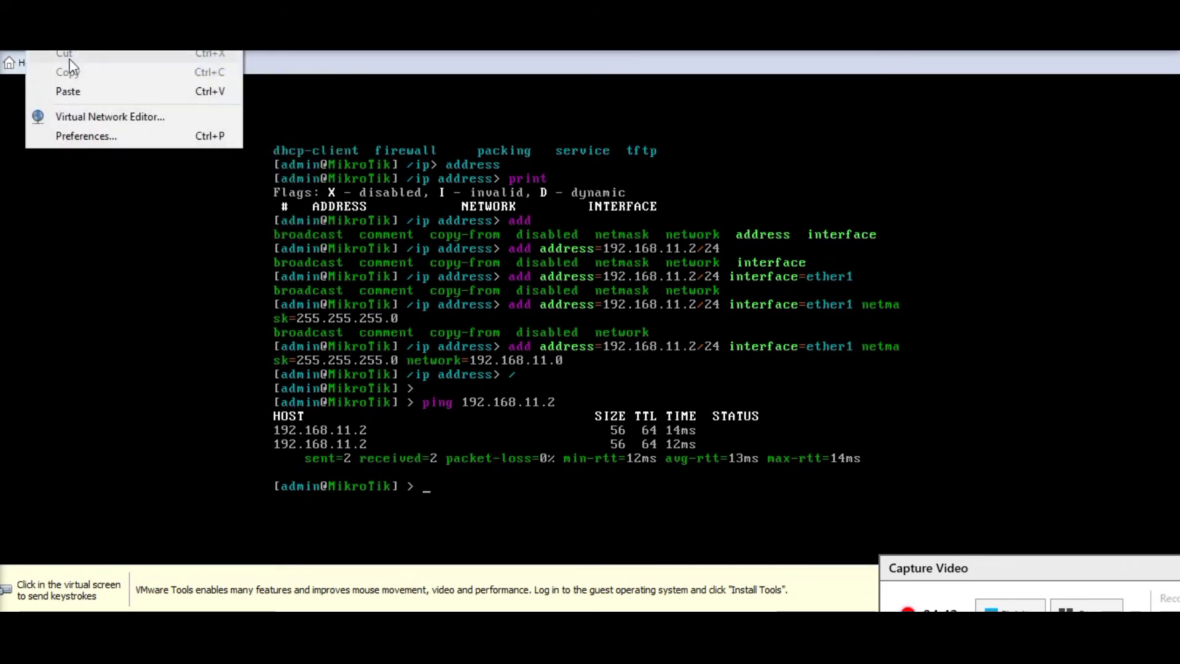
left_click(110, 116)
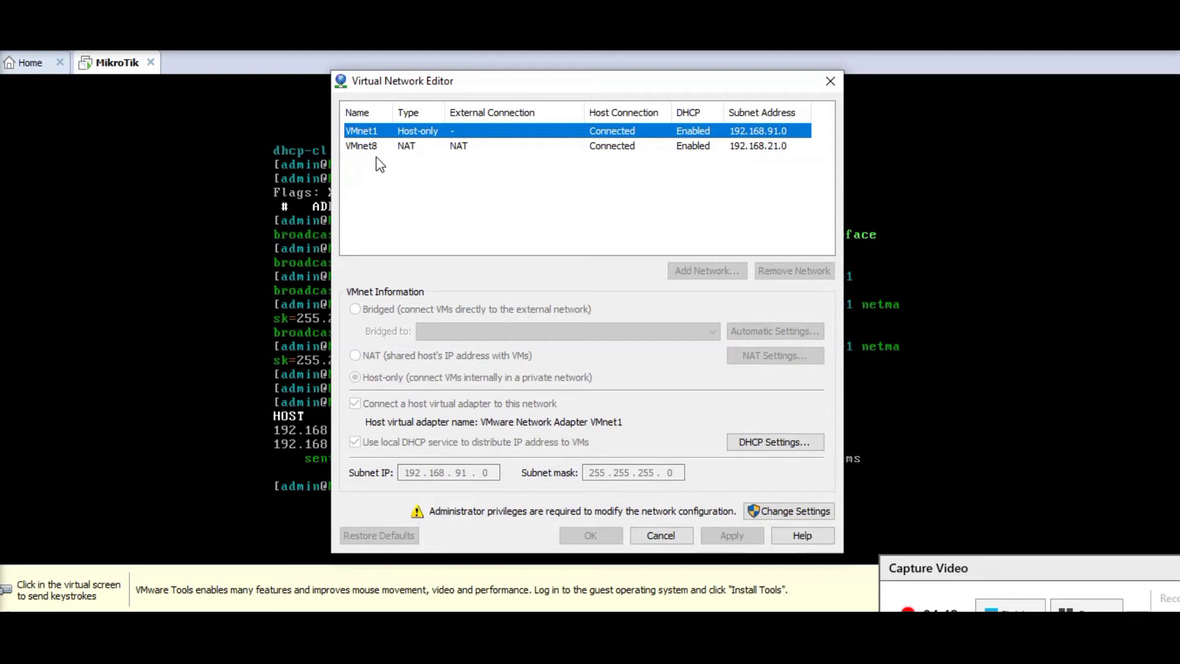
mouse_move(440, 504)
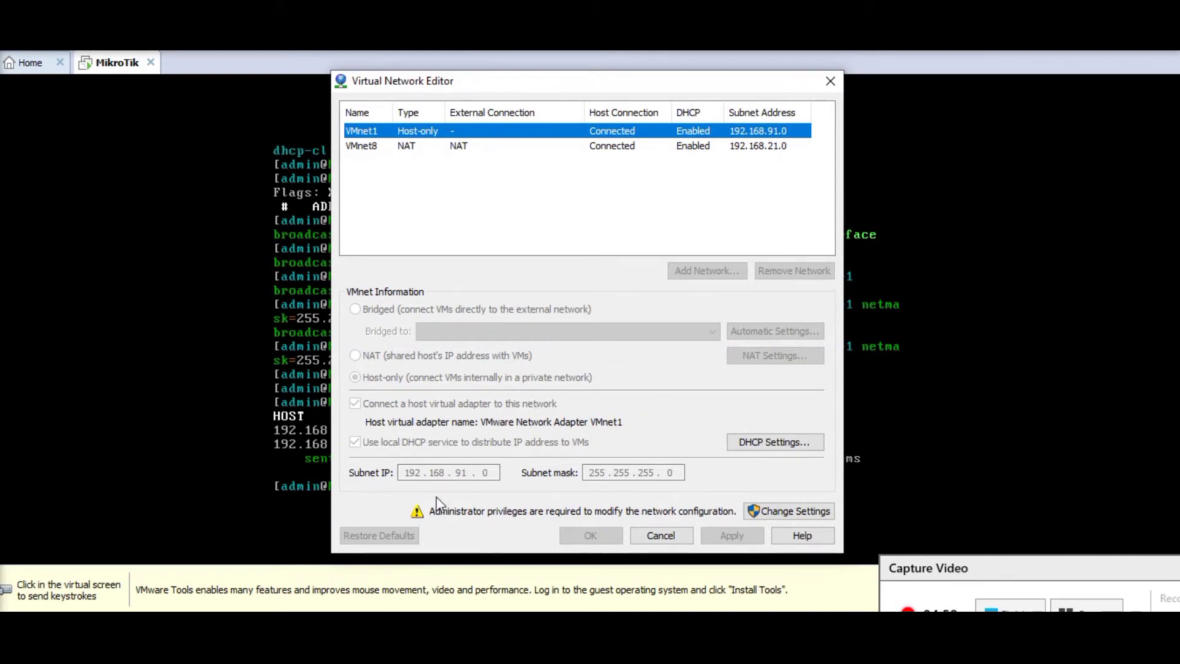
mouse_move(462, 486)
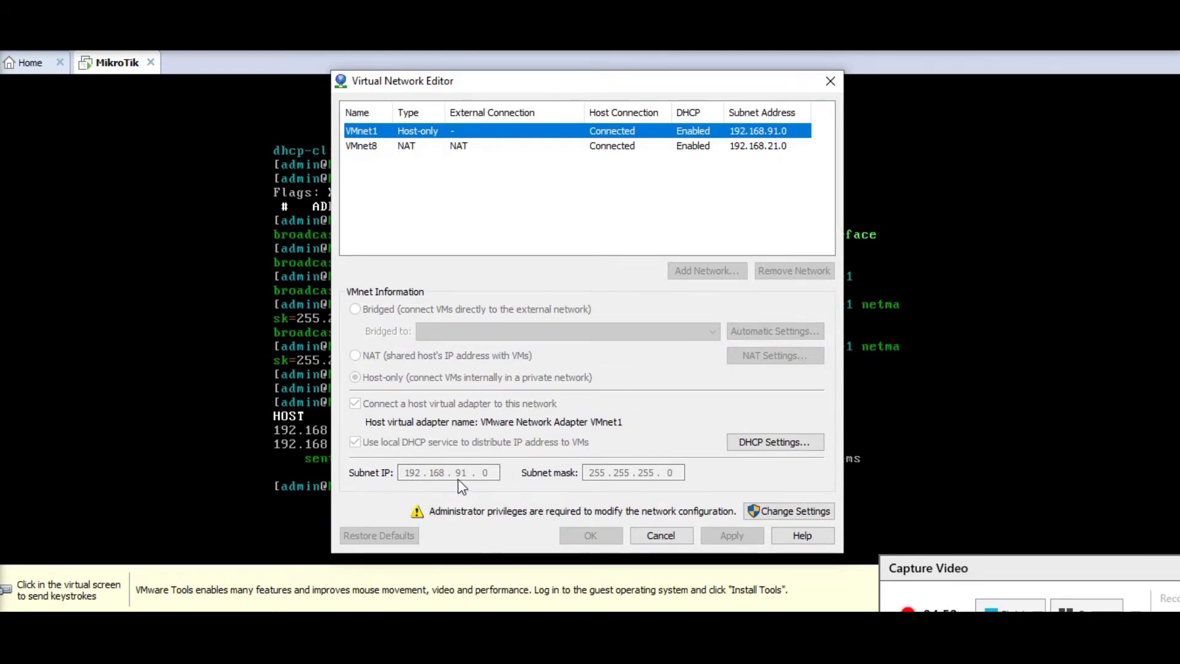
left_click(399, 145)
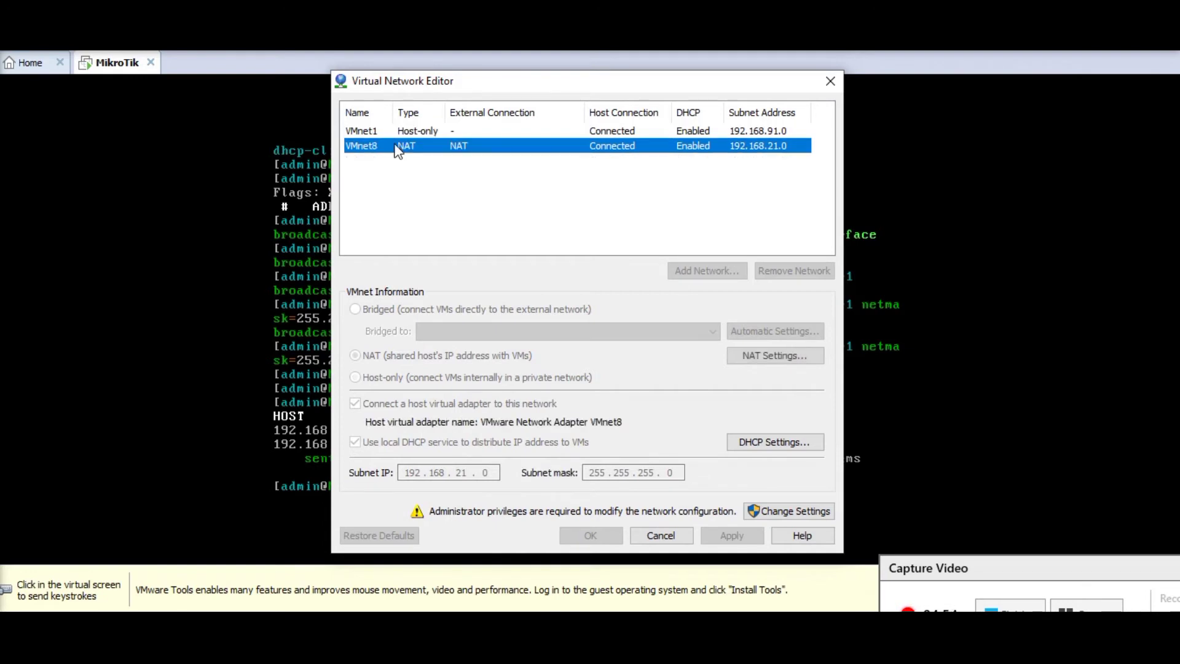
left_click(361, 131)
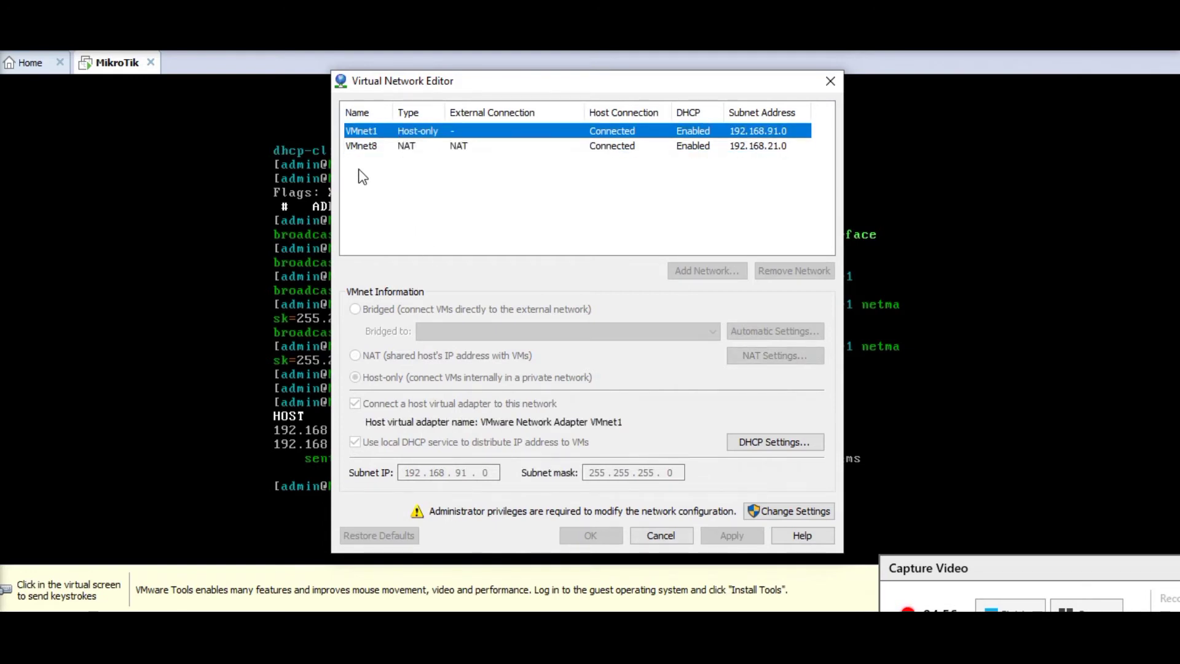
mouse_move(368, 151)
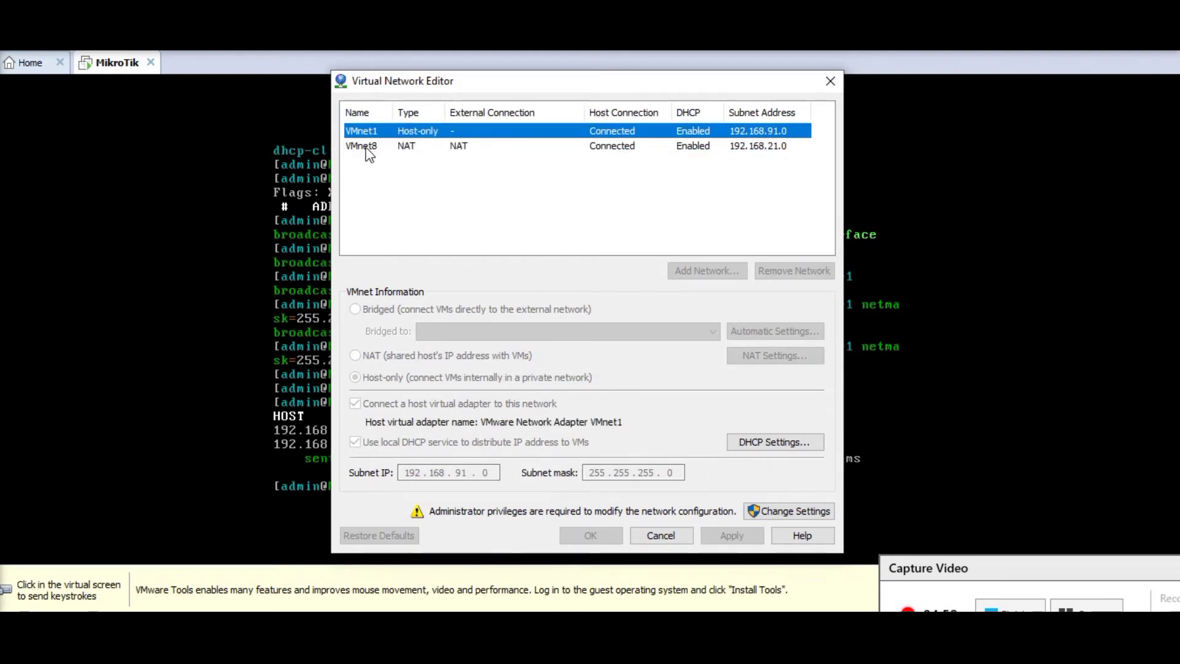
left_click(361, 179)
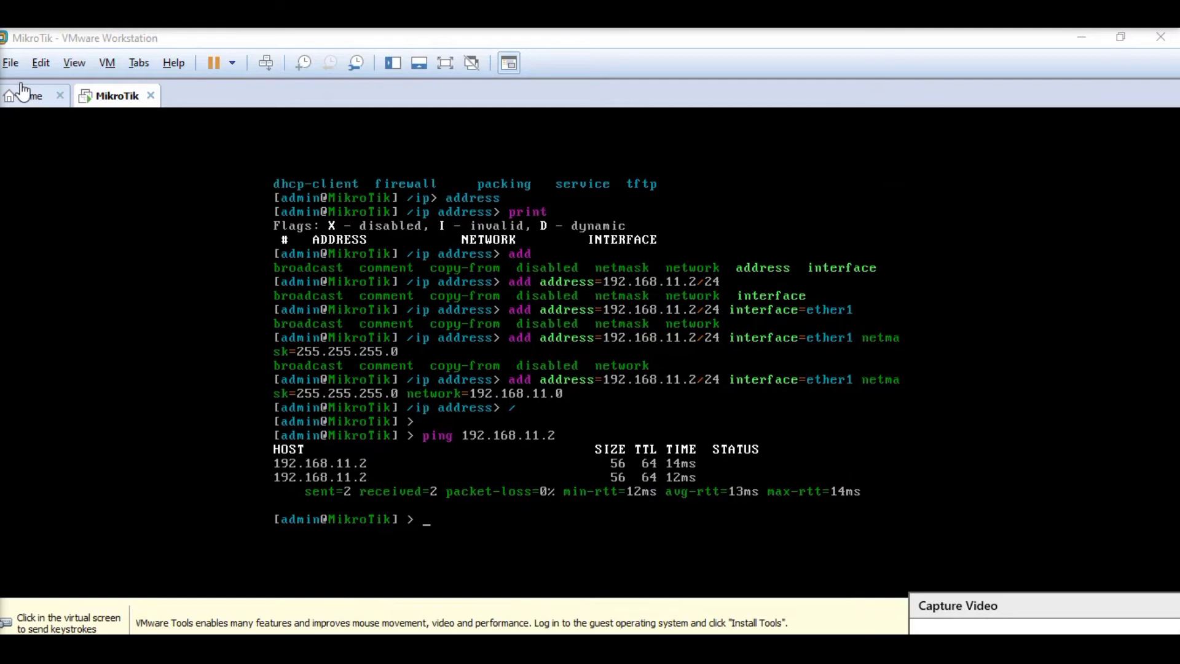
Set the MikroTik VM's network adapter to Custom: VMnet8 (NAT) and confirm with OK
left_click(73, 62)
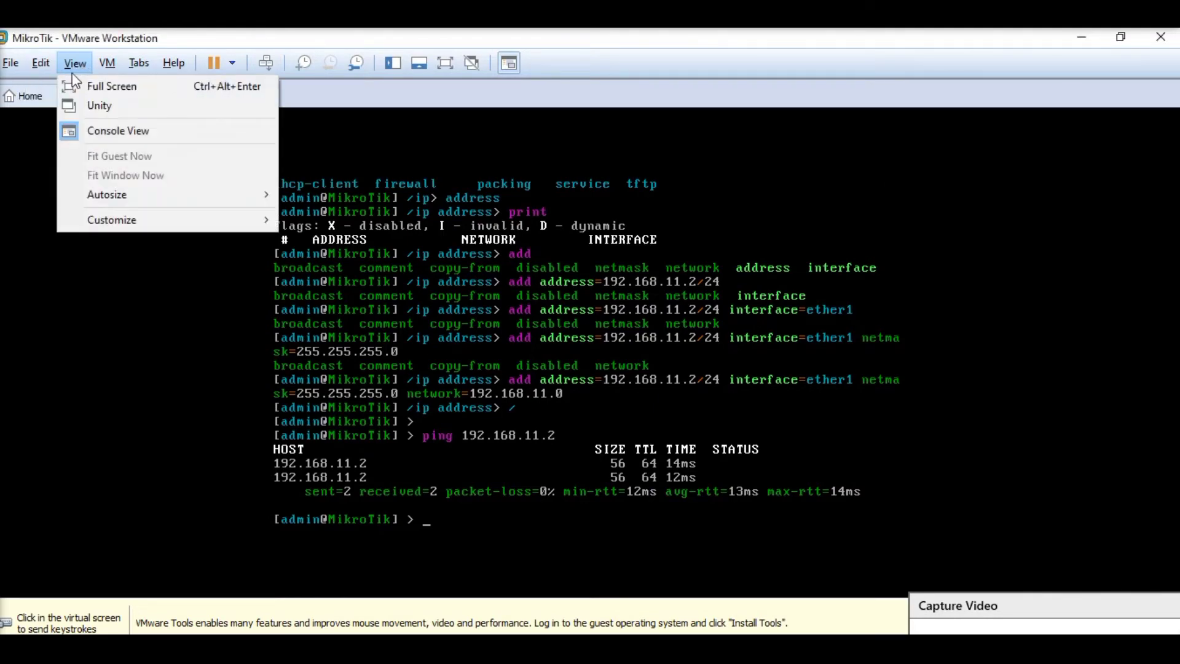
left_click(30, 96)
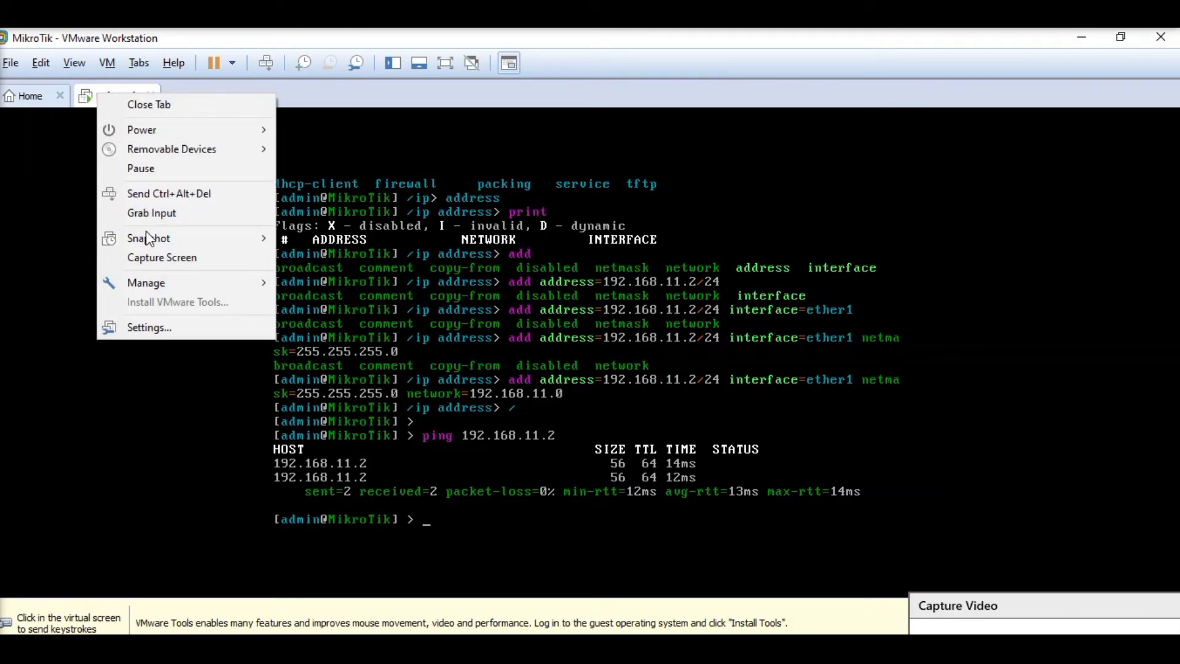
left_click(251, 325)
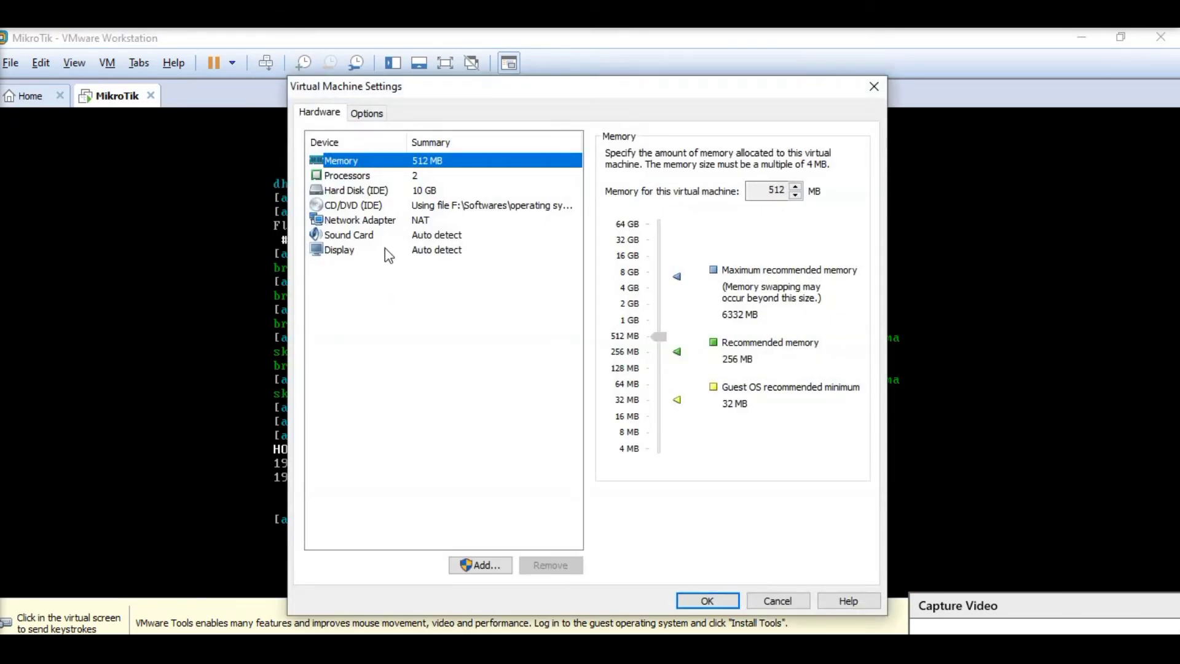
left_click(360, 219)
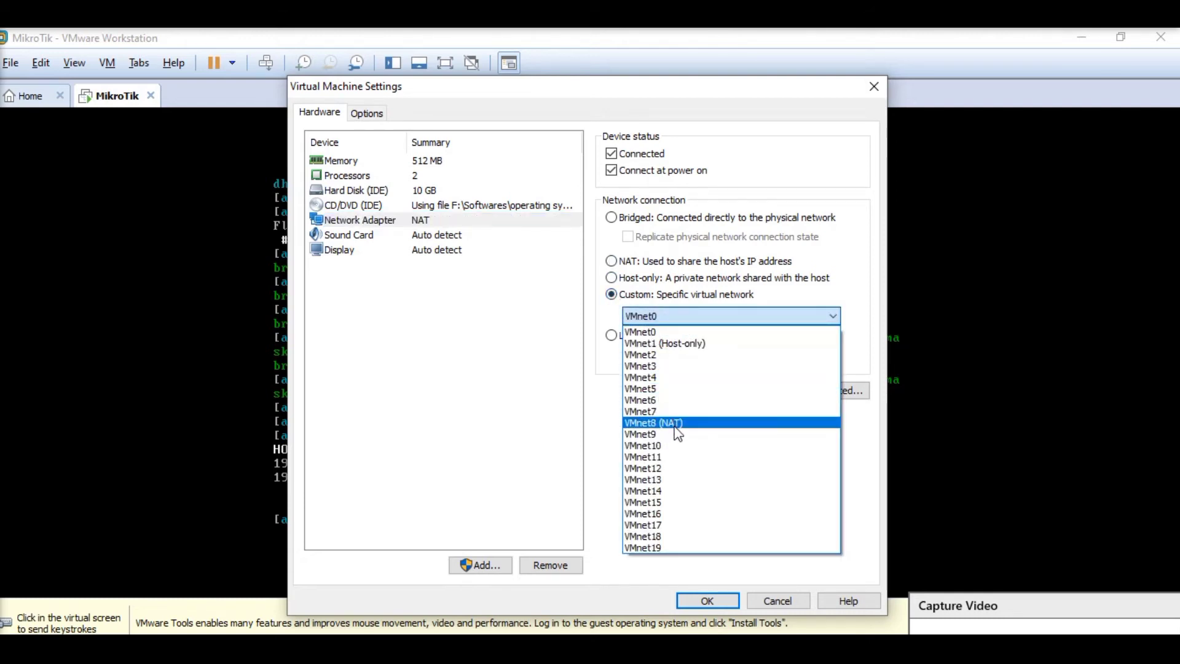
left_click(652, 423)
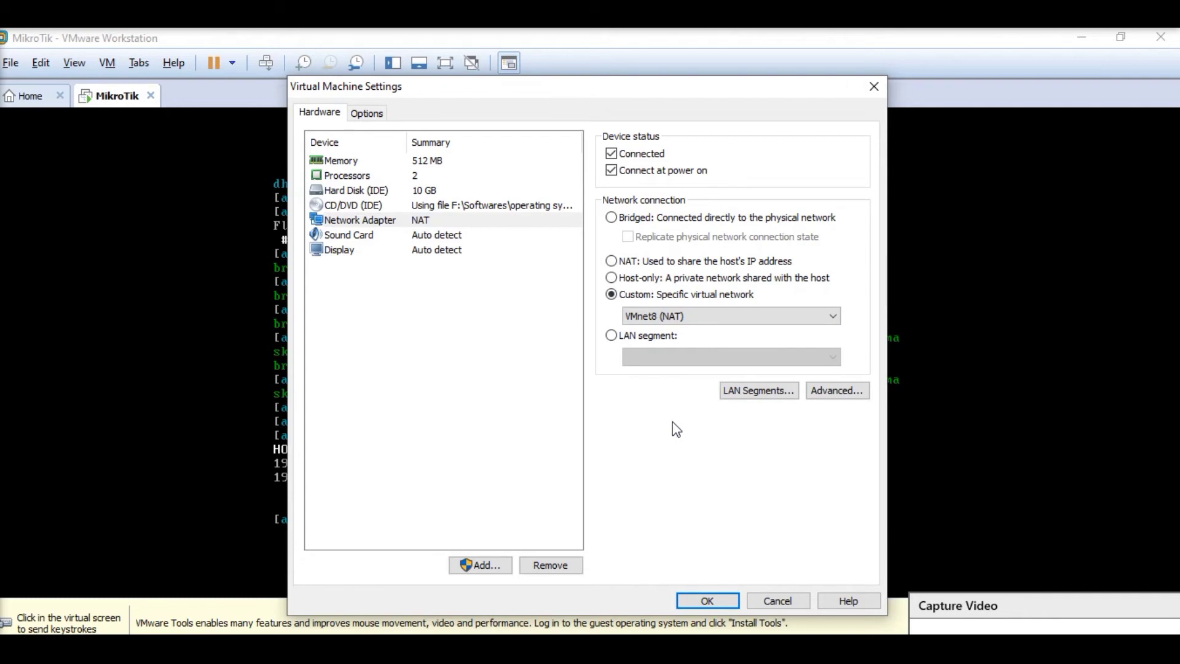
left_click(706, 600)
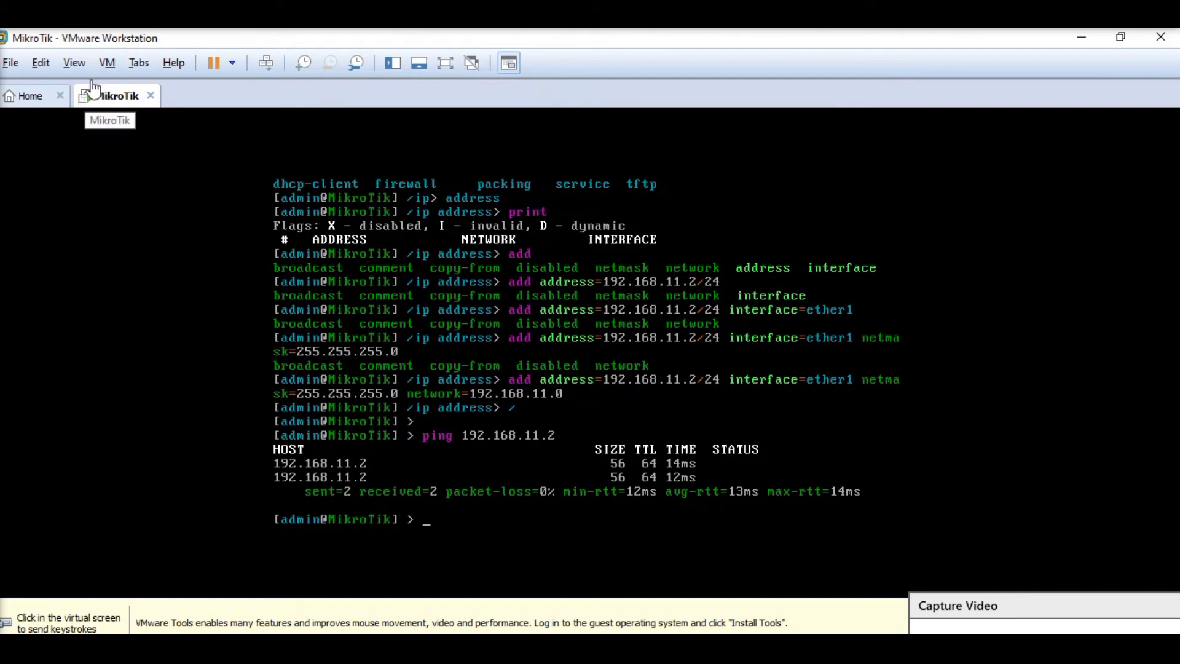
Inspect VMnet8's DHCP range (192.168.21.128–254) in the Virtual Network Editor, then cancel both dialogs
left_click(41, 63)
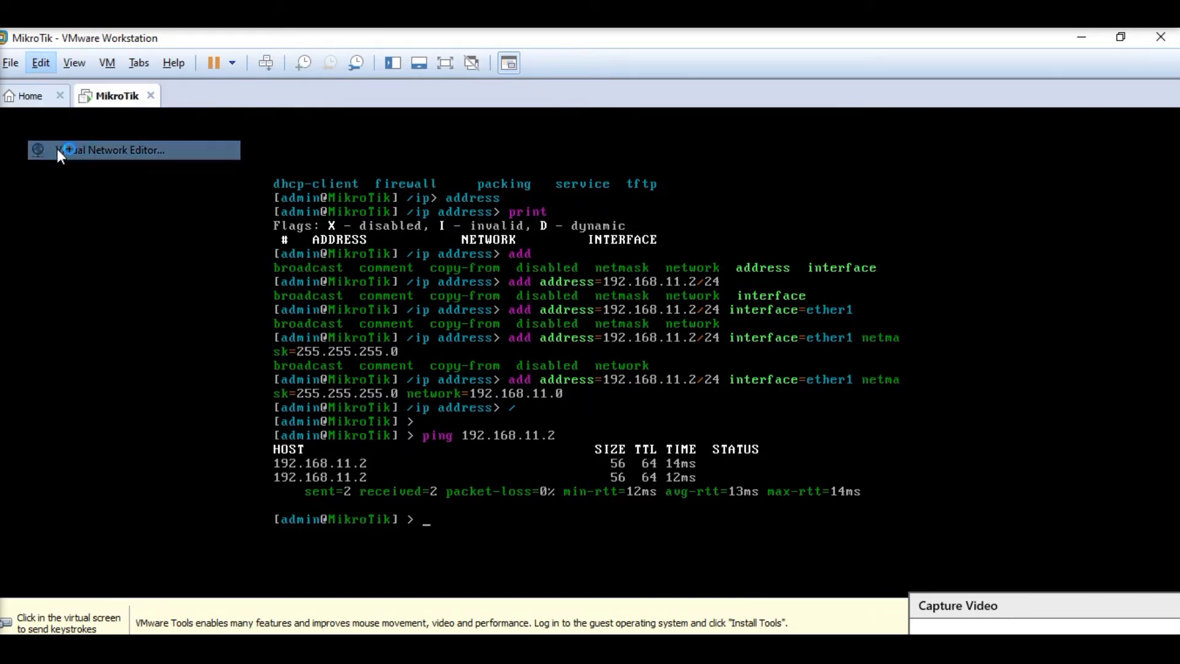
left_click(111, 150)
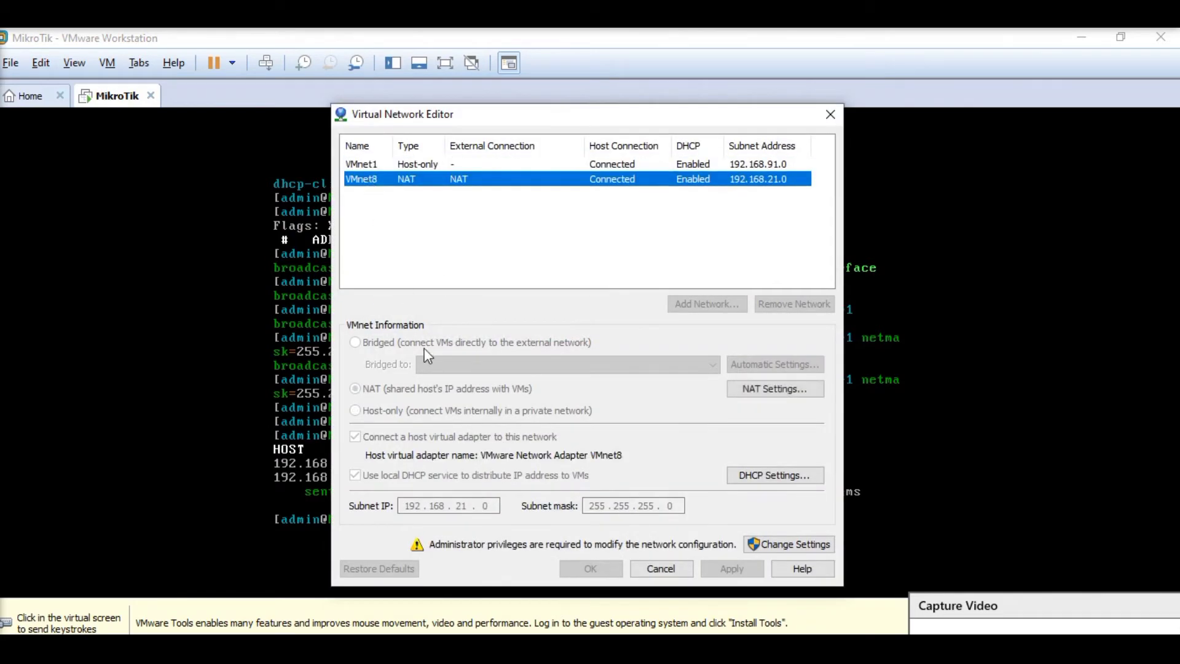
mouse_move(433, 518)
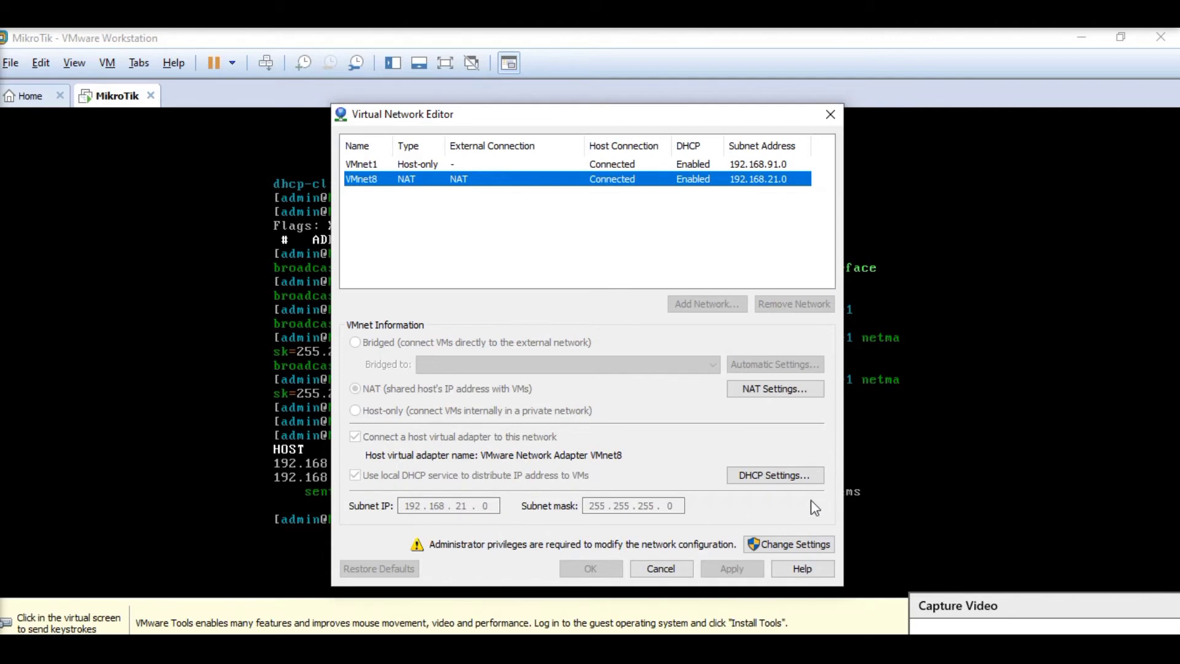
left_click(774, 475)
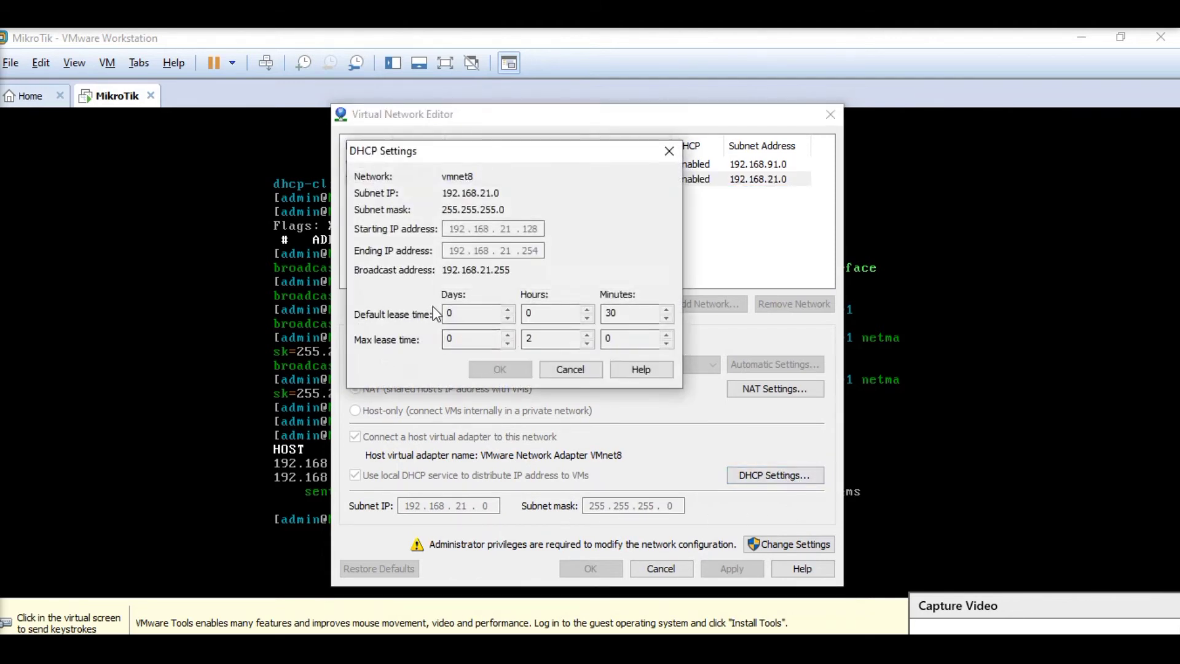
mouse_move(432, 238)
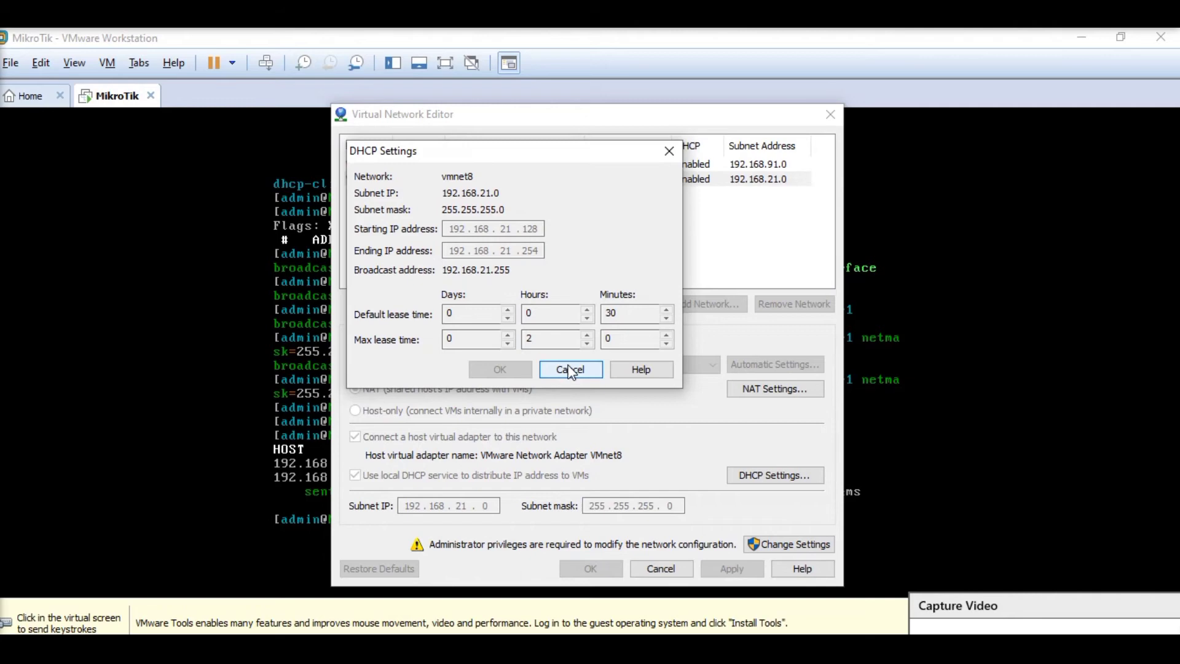
left_click(570, 369)
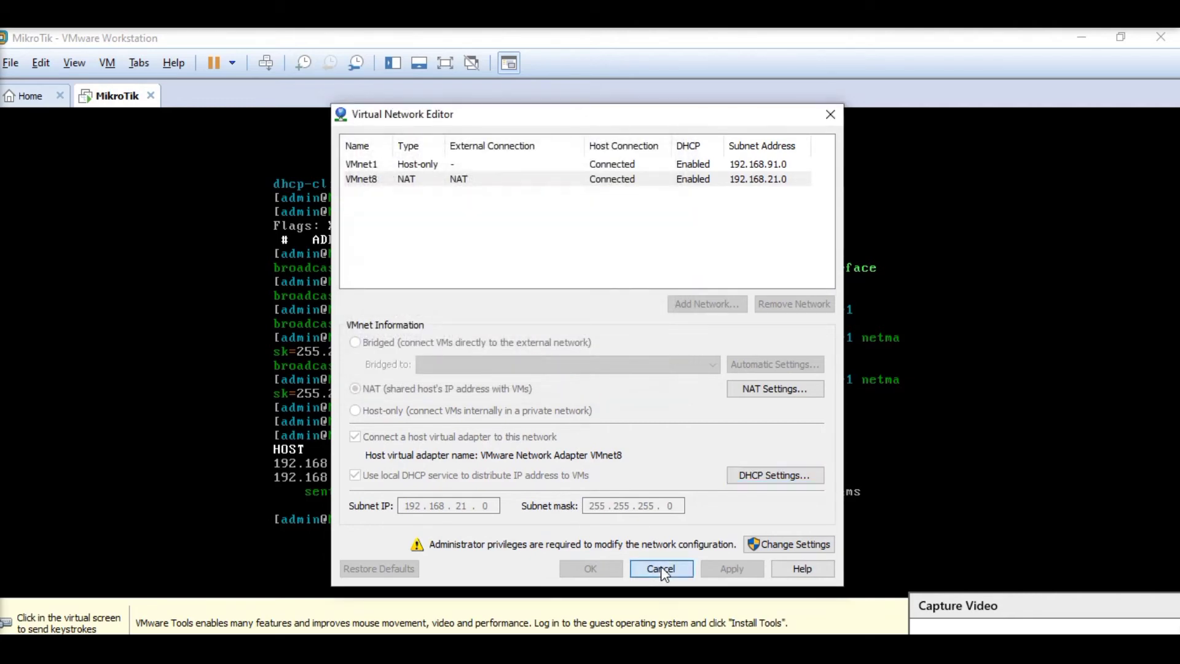
left_click(660, 568)
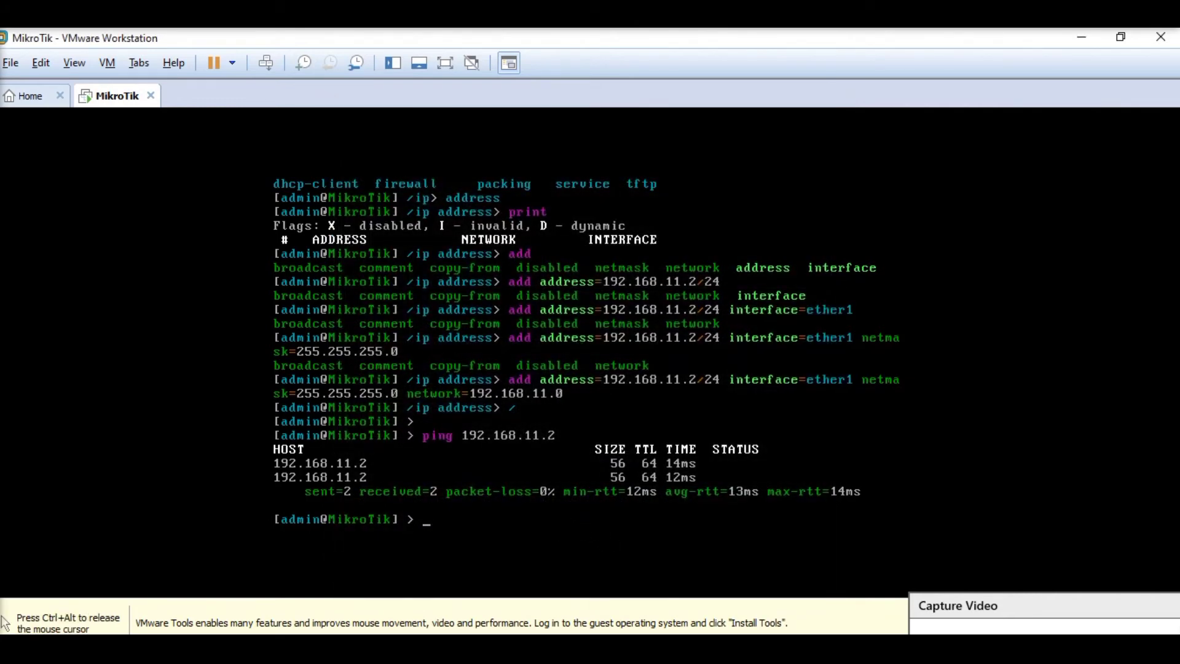
Recall the ether1 address add command and change it to 192.168.21.100/24
type("add address=192.168.11.2/24 interface=ether1 netmask=255.255.255.0 network=192.168.11.0")
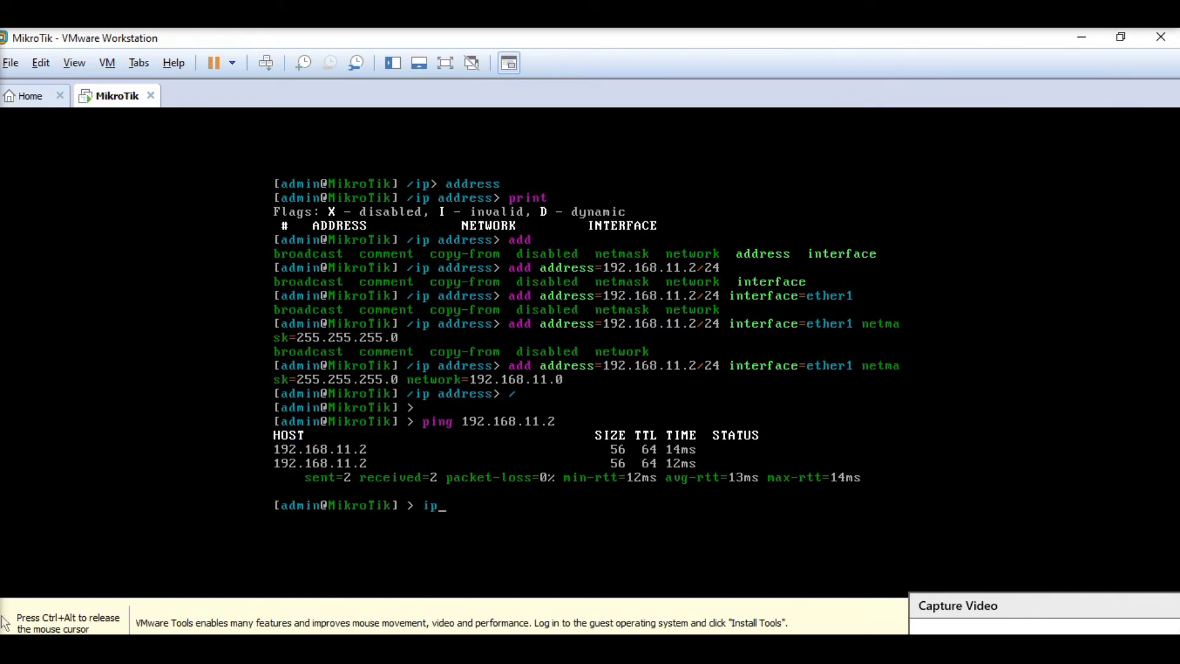
type("print")
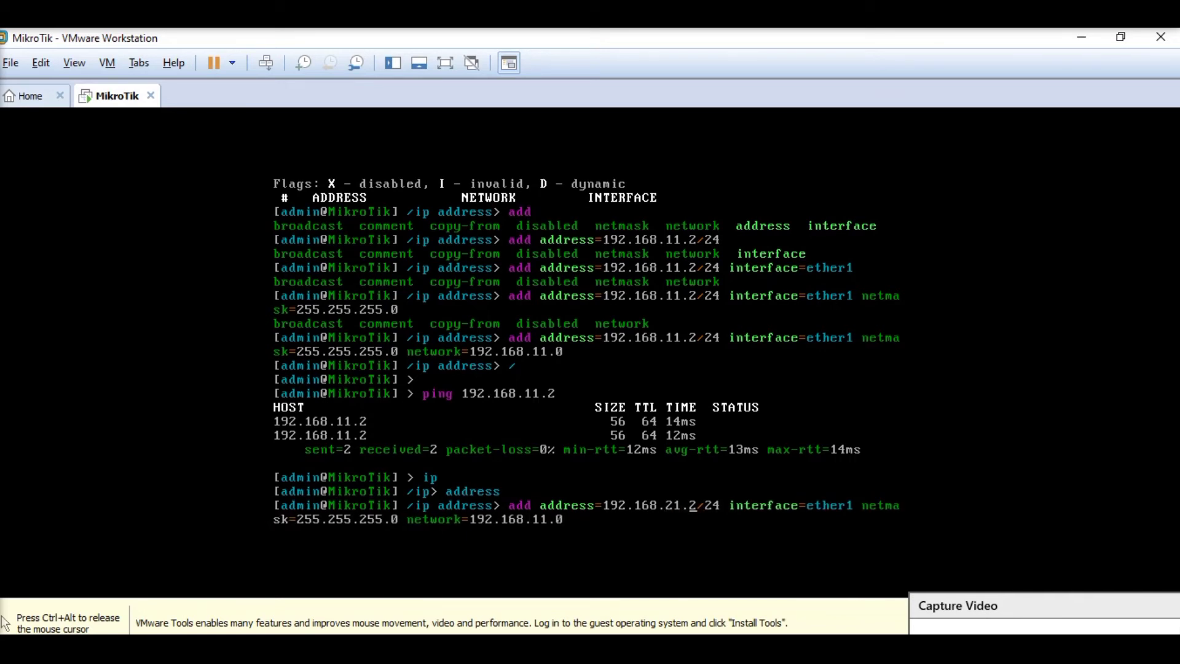
type("100")
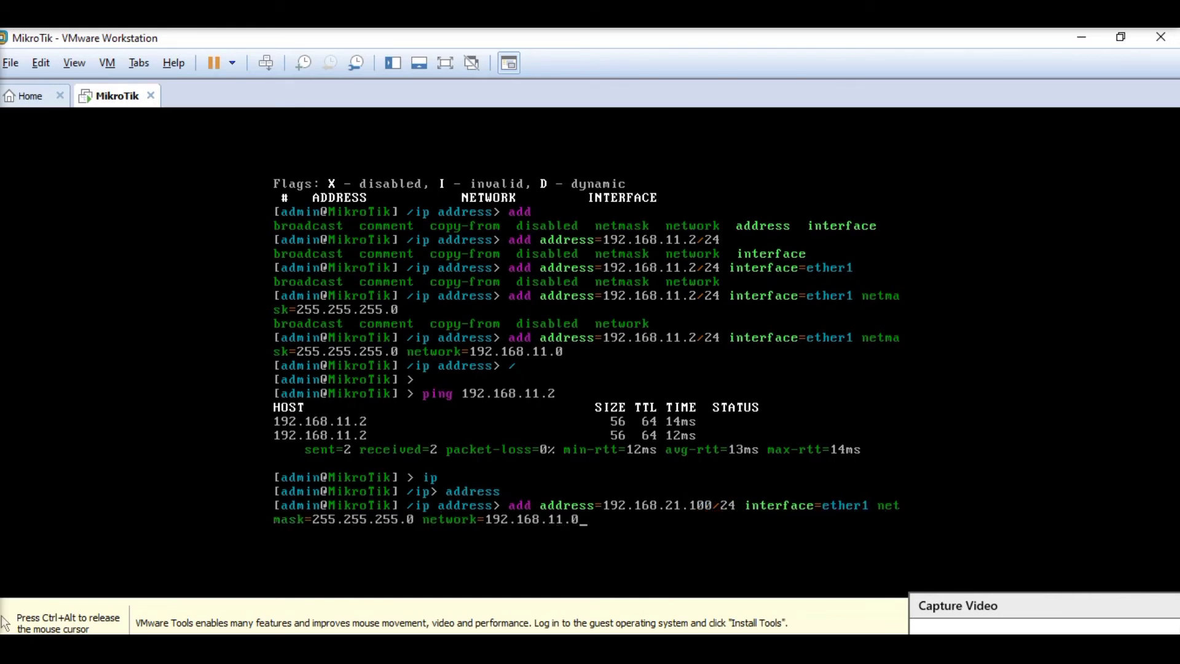
key("BackSpace")
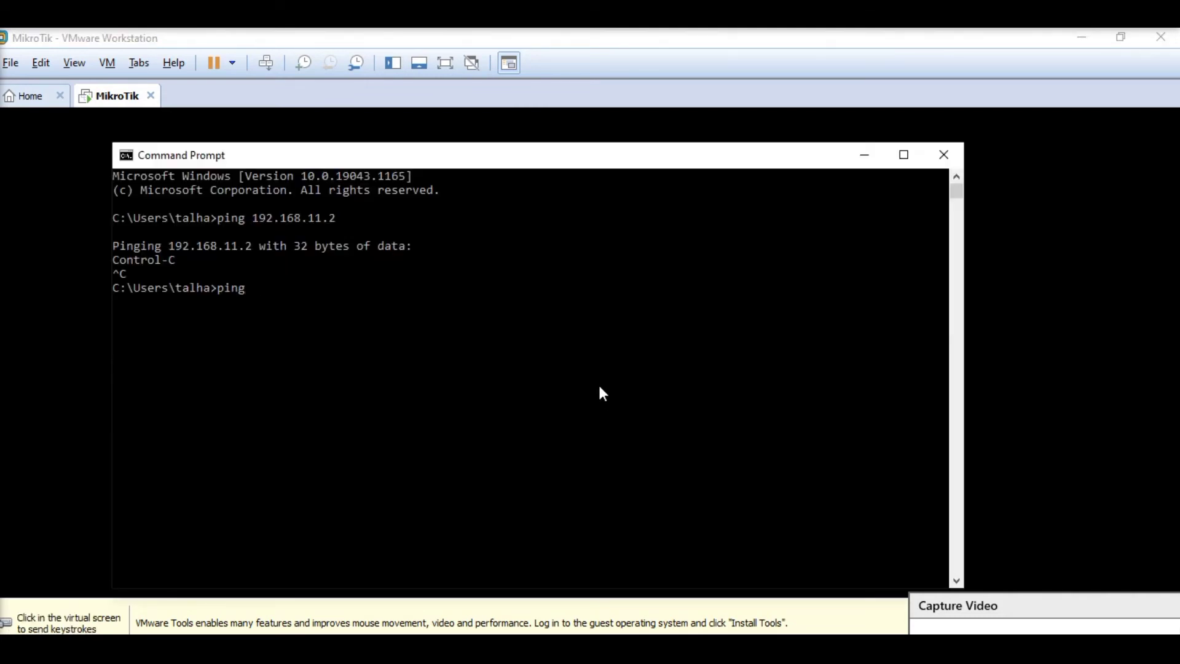
Ping 192.168.21.100 from the host, then connect WinBox to it as admin
type("192.168.11")
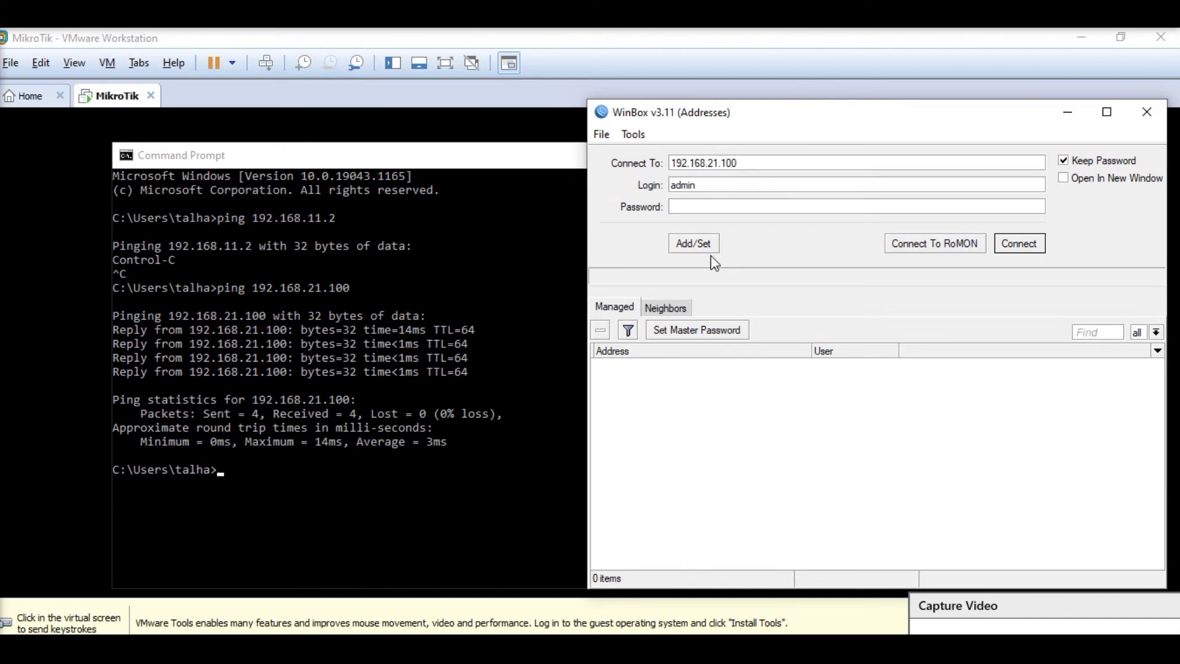
left_click(1018, 243)
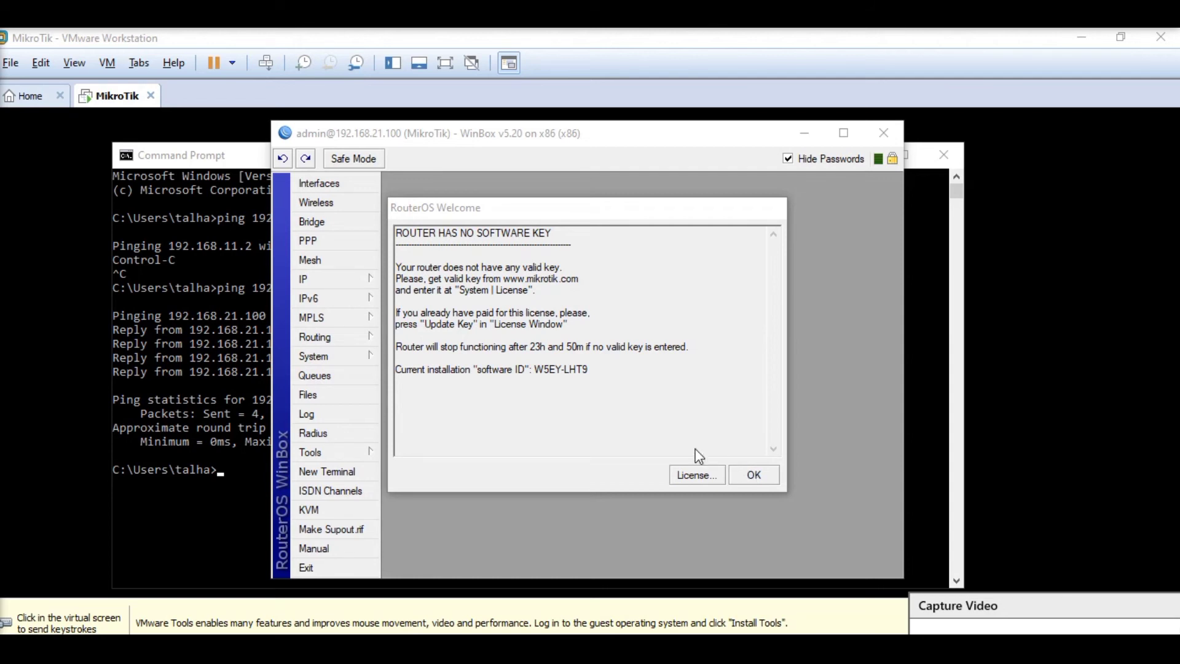
mouse_move(673, 445)
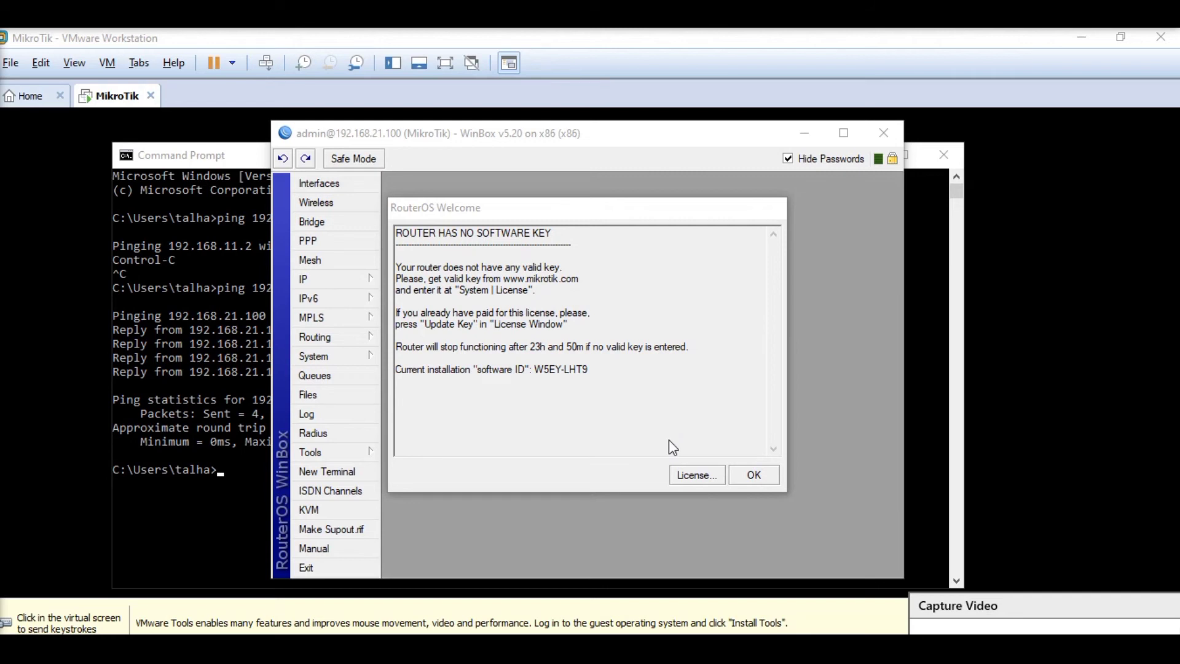
mouse_move(312, 221)
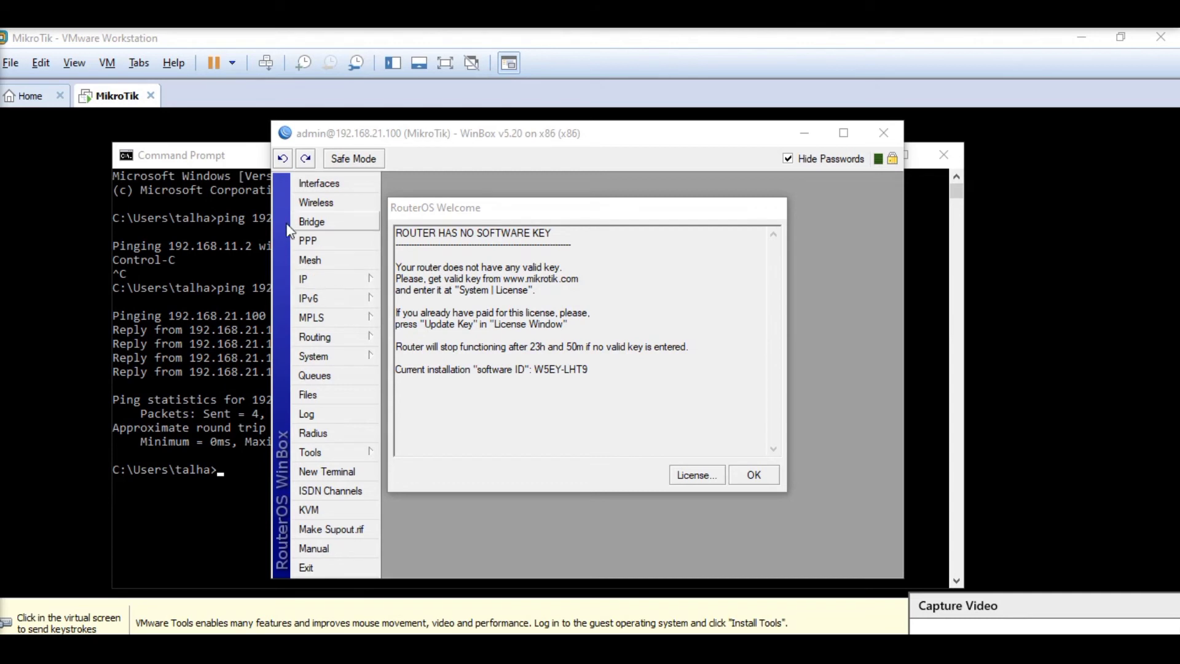
mouse_move(355, 293)
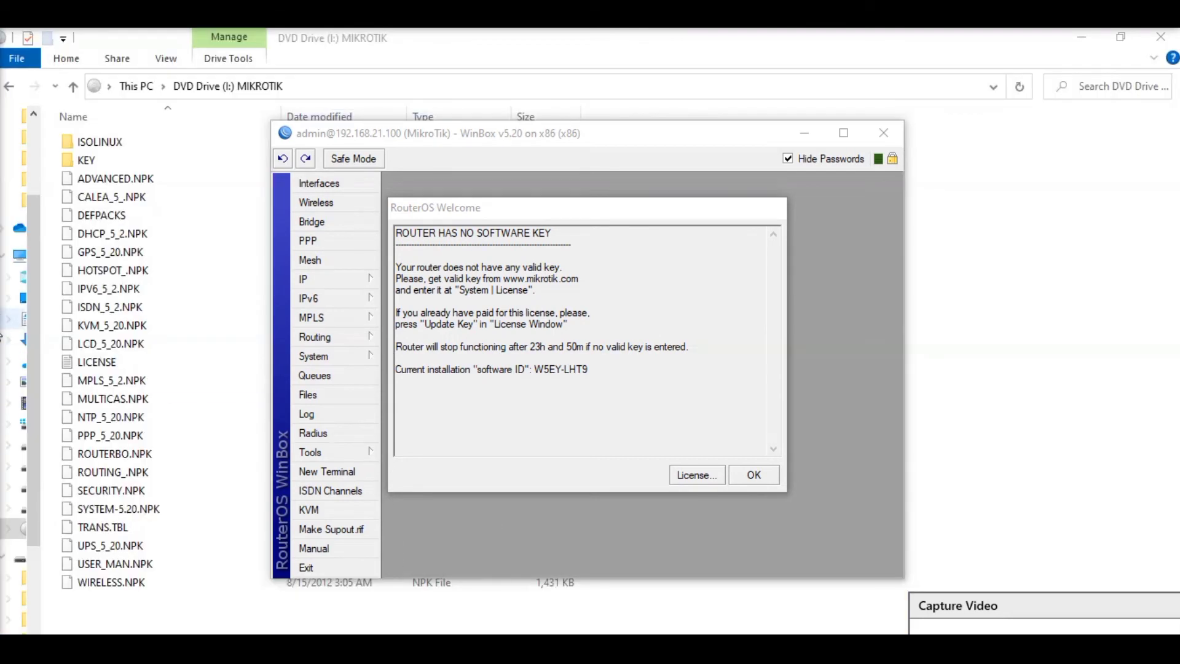
left_click(113, 271)
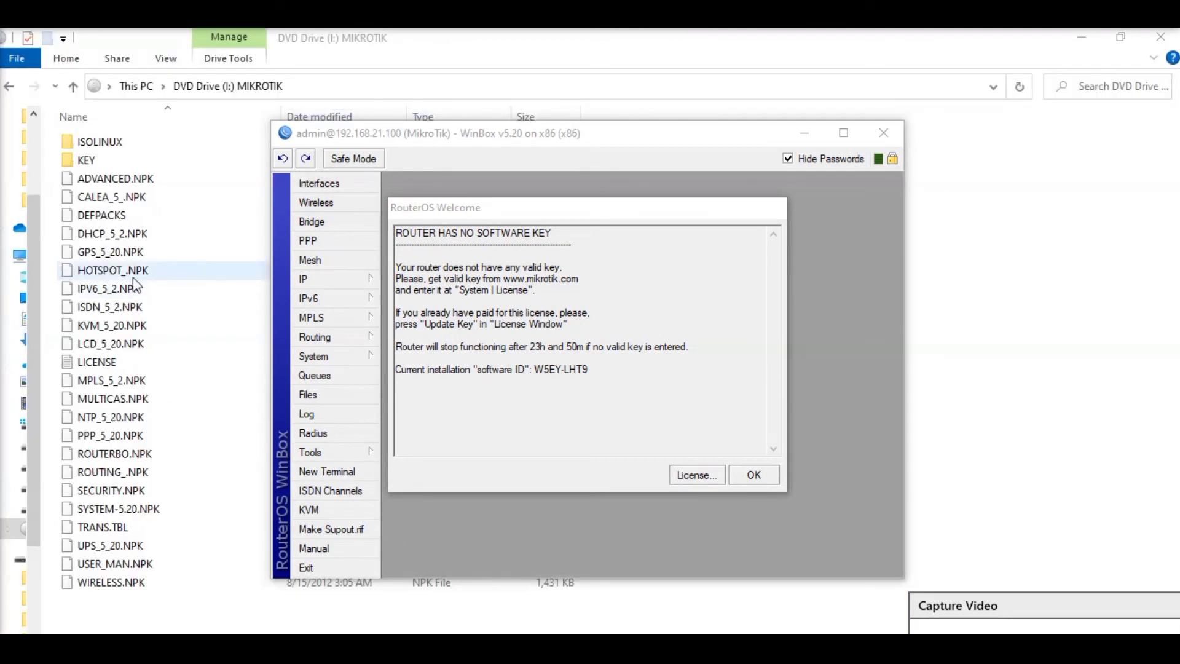
left_click(87, 160)
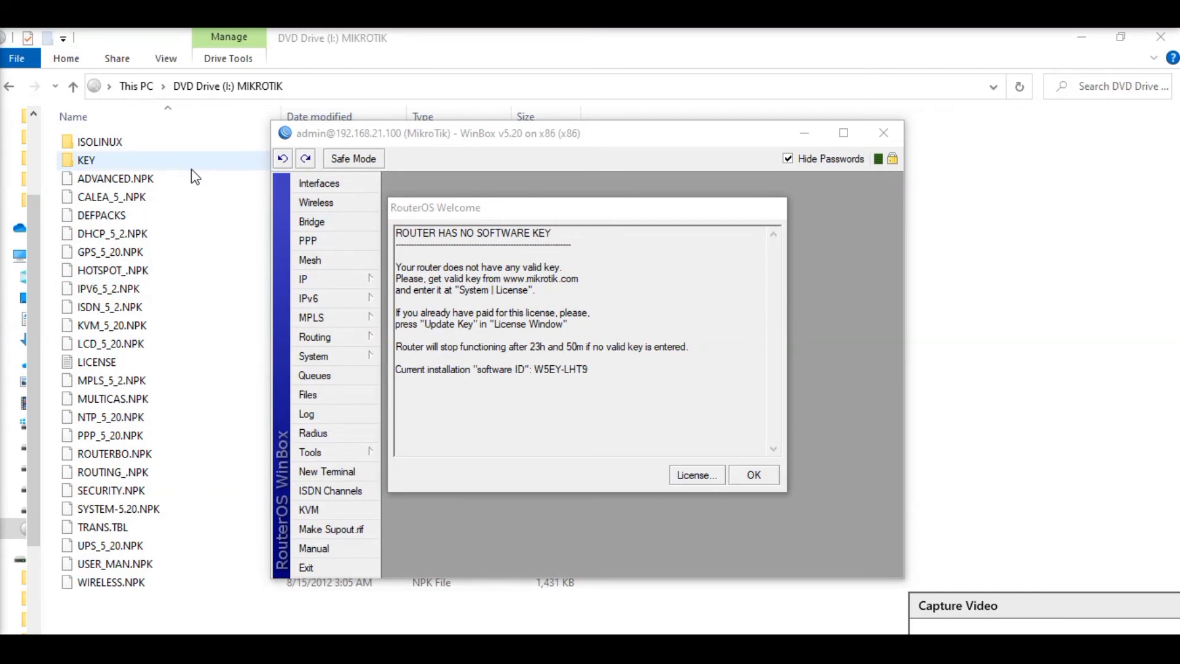
left_click(111, 196)
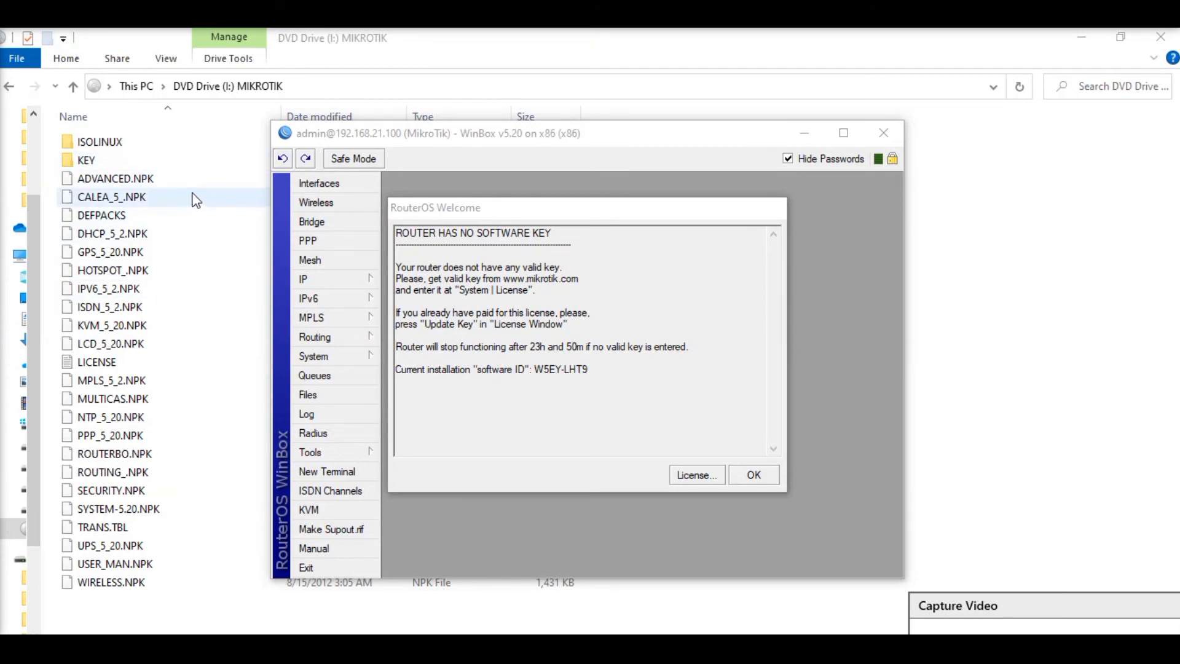
left_click(101, 216)
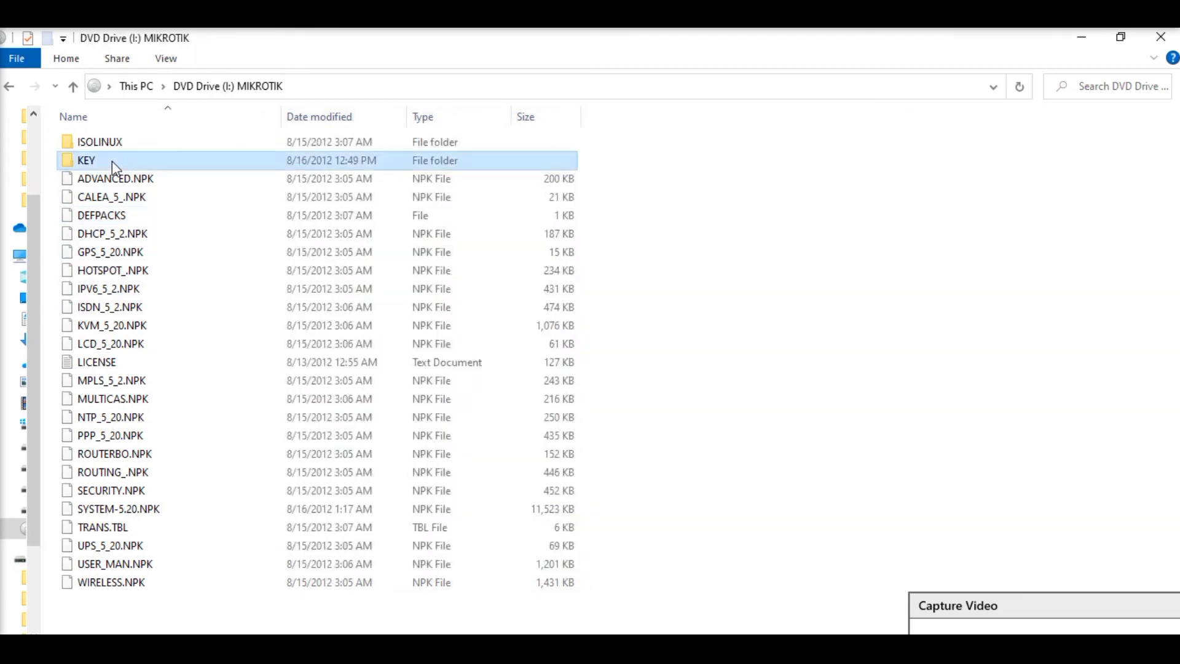
double_click(86, 160)
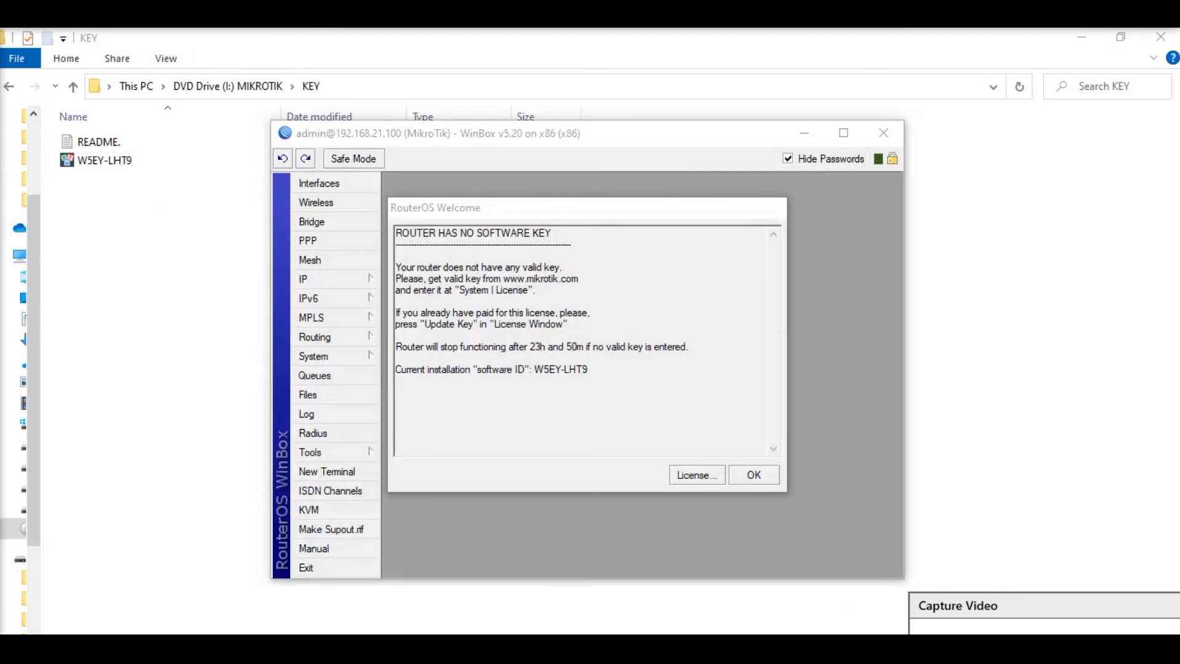
left_click(696, 475)
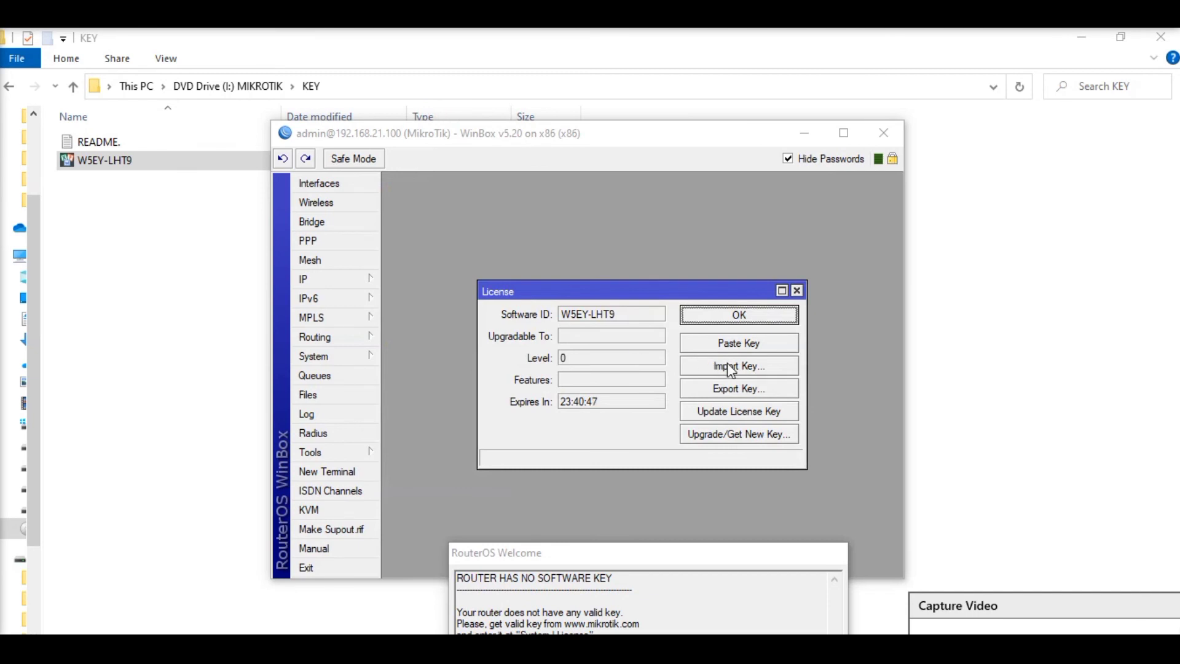
mouse_move(714, 349)
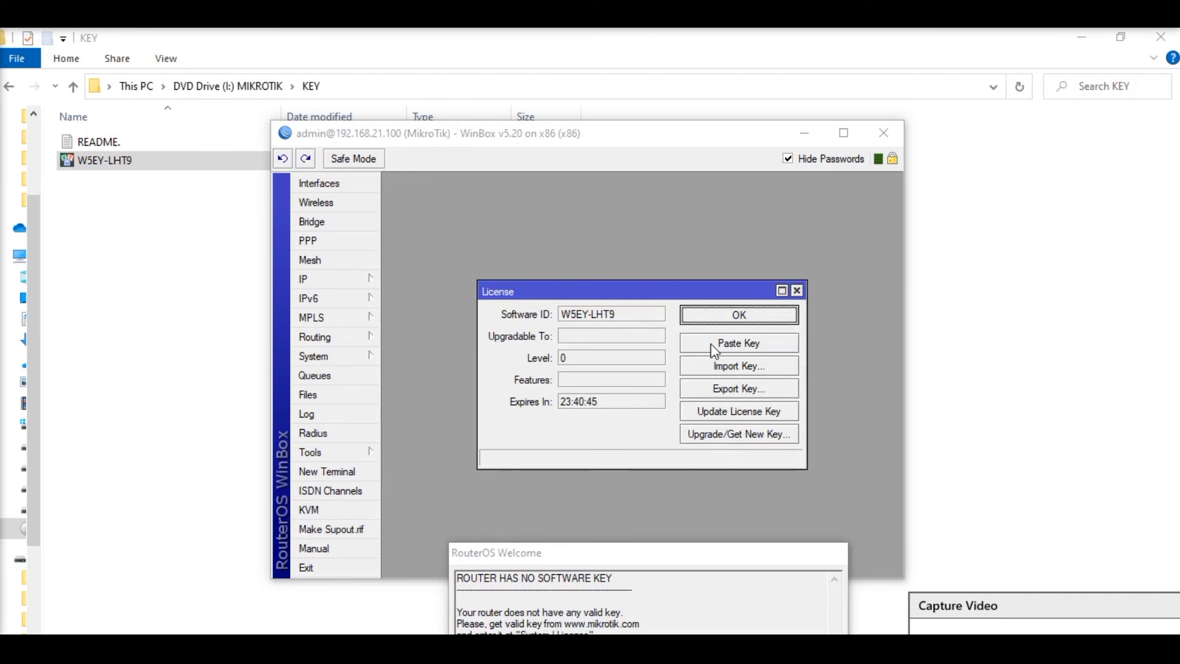
mouse_move(739, 366)
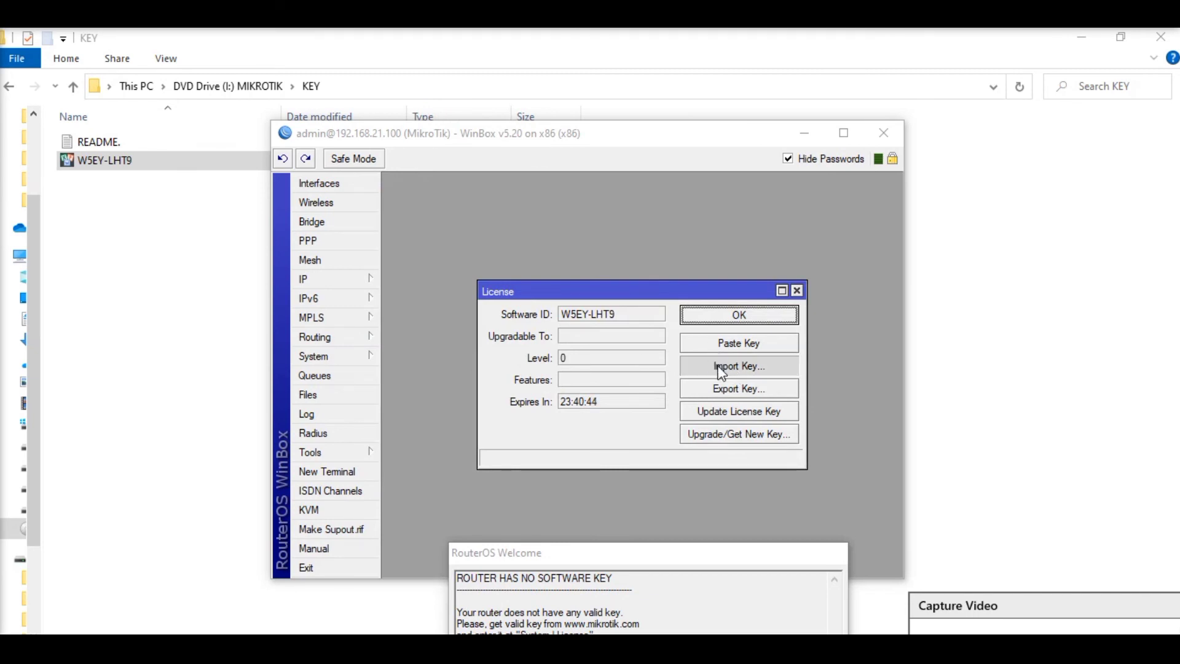
left_click(738, 366)
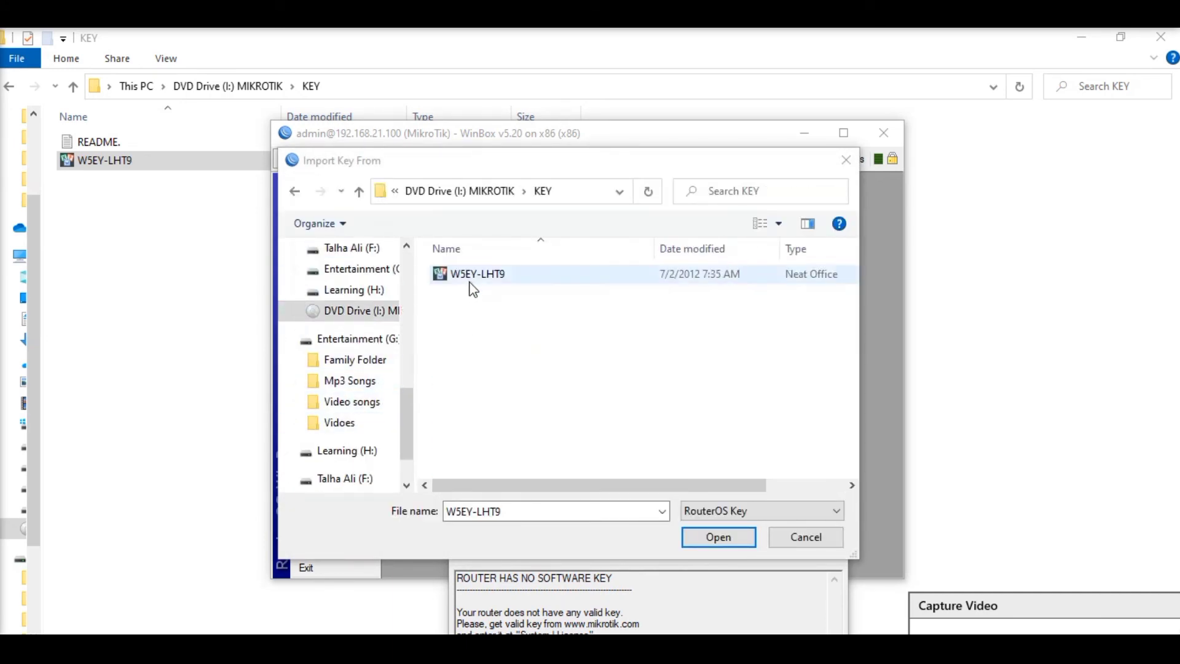
left_click(717, 537)
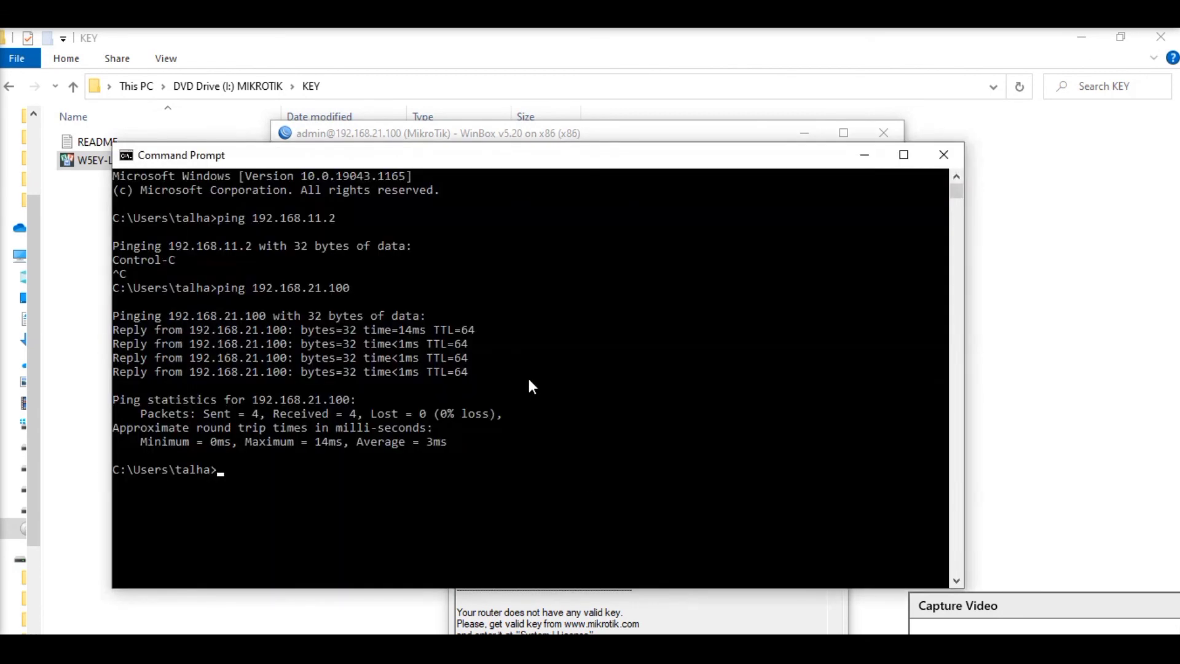
Start a continuous ping with 'ping 192.168.21.100 -t'
type("ping 192.168.21.100")
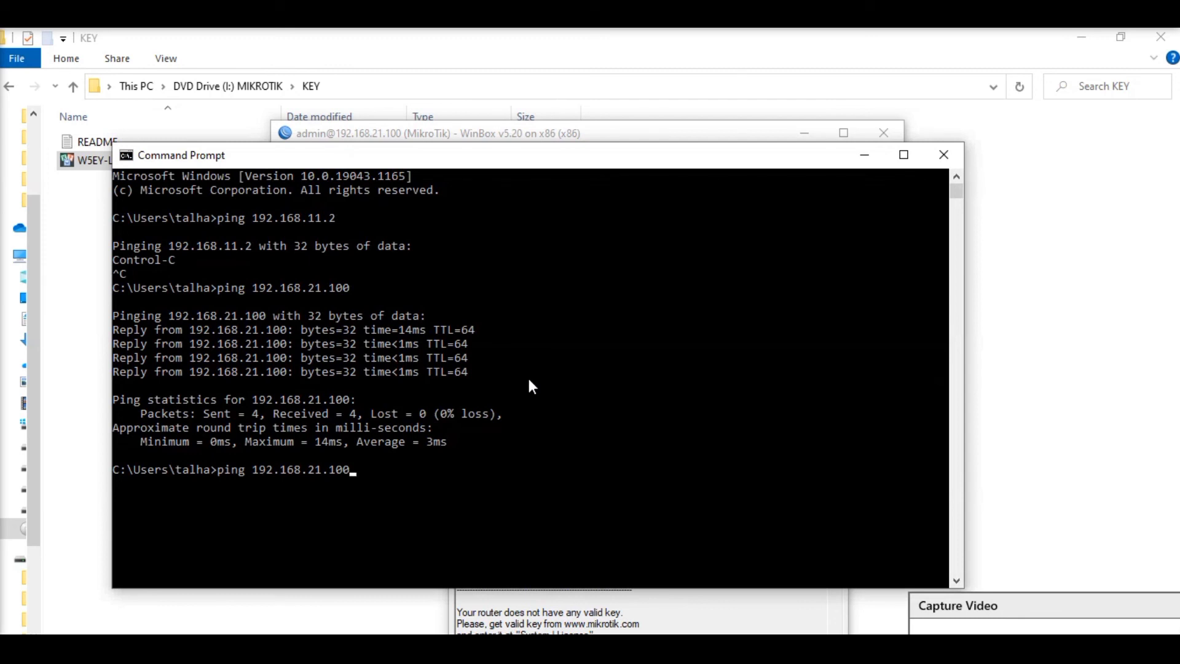
type("-t")
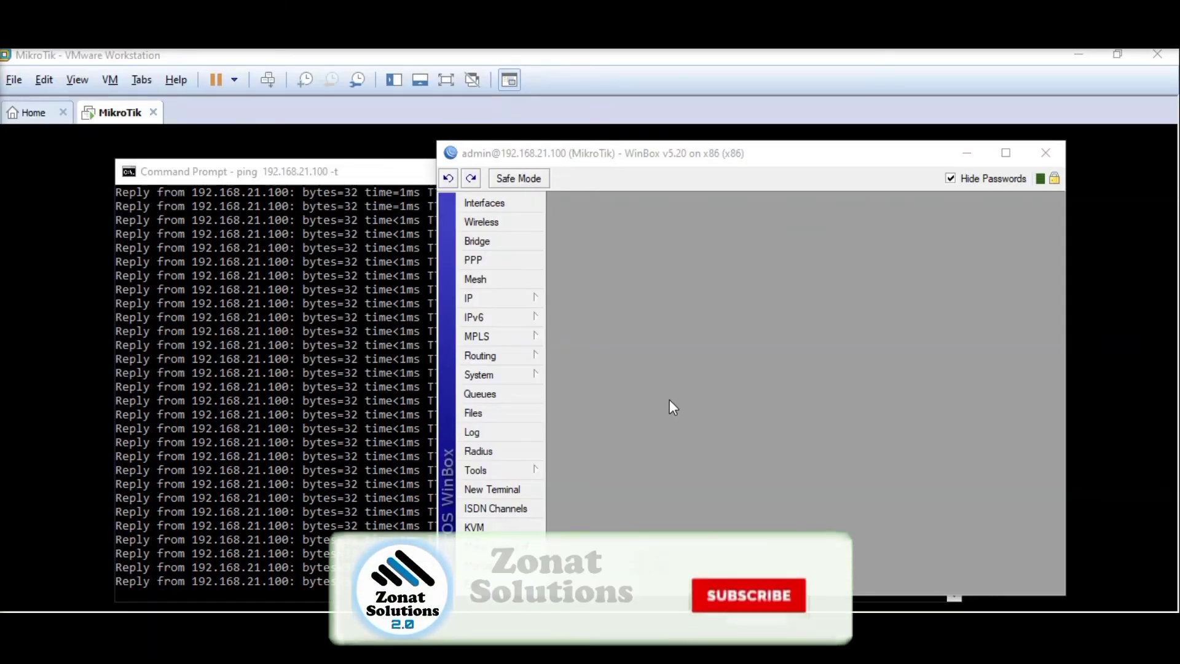
Show WinBox's Interface List with ether1 carrying live traffic
left_click(749, 595)
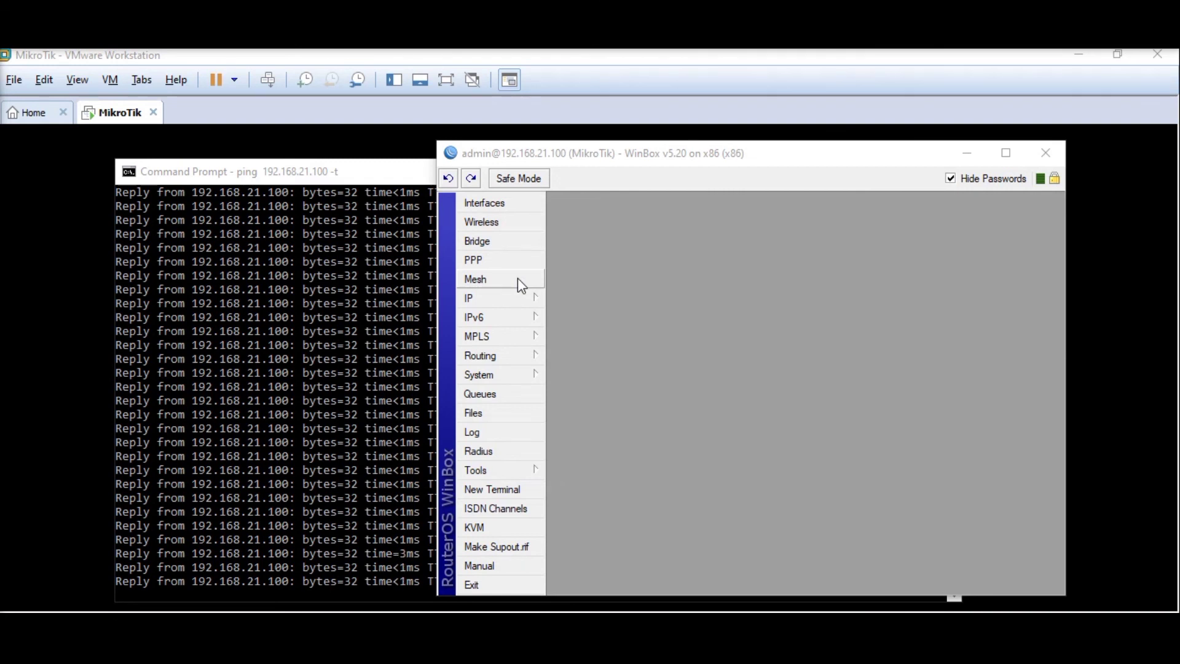
left_click(483, 202)
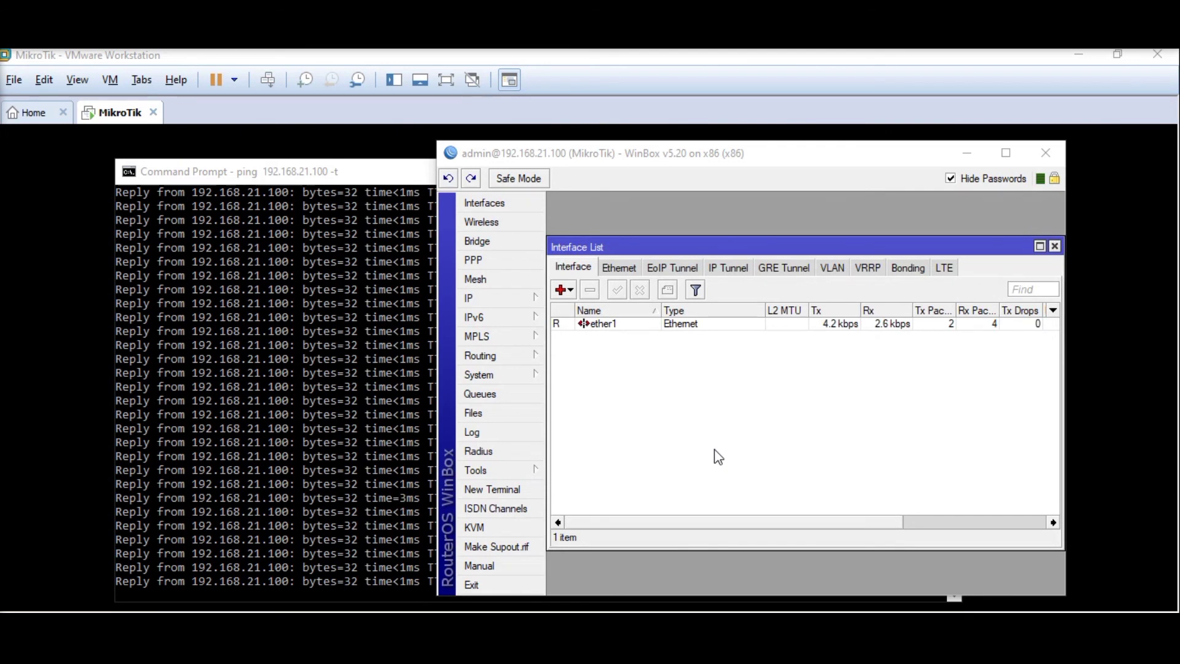
mouse_move(644, 396)
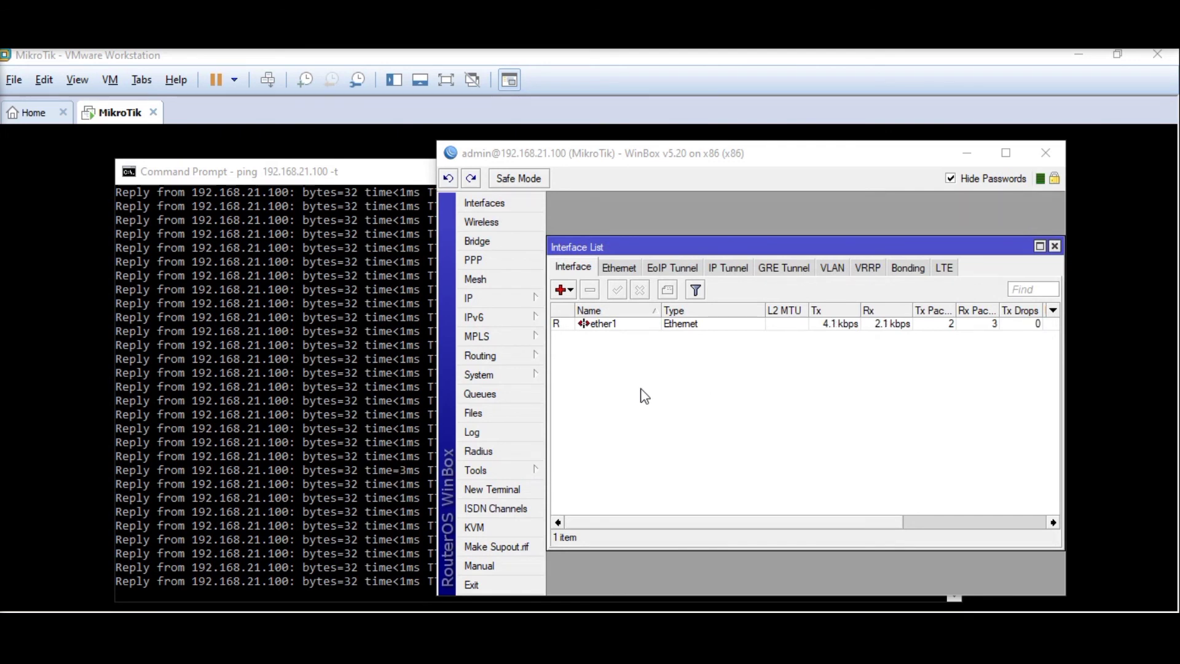